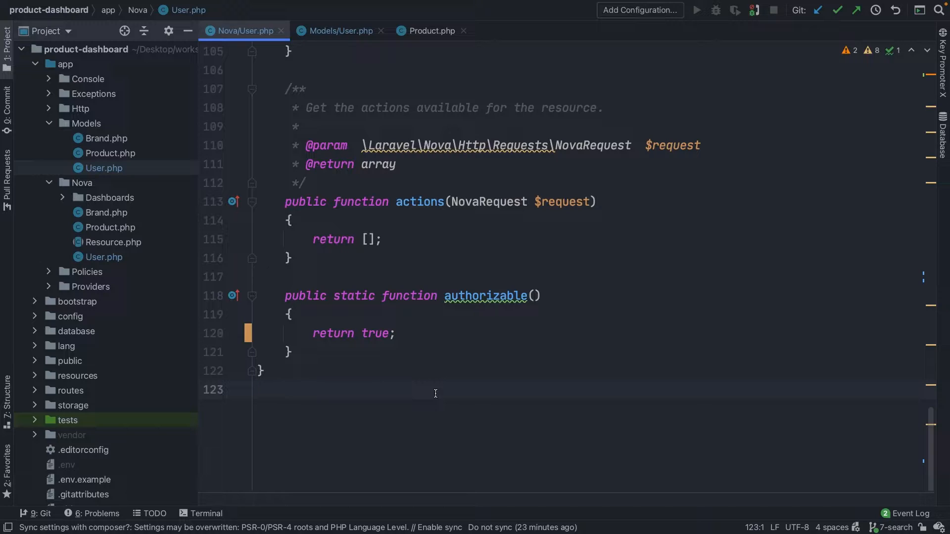
# Step: Search for 'iphone' and open the Nova Product resource file
pyautogui.click(261, 389)
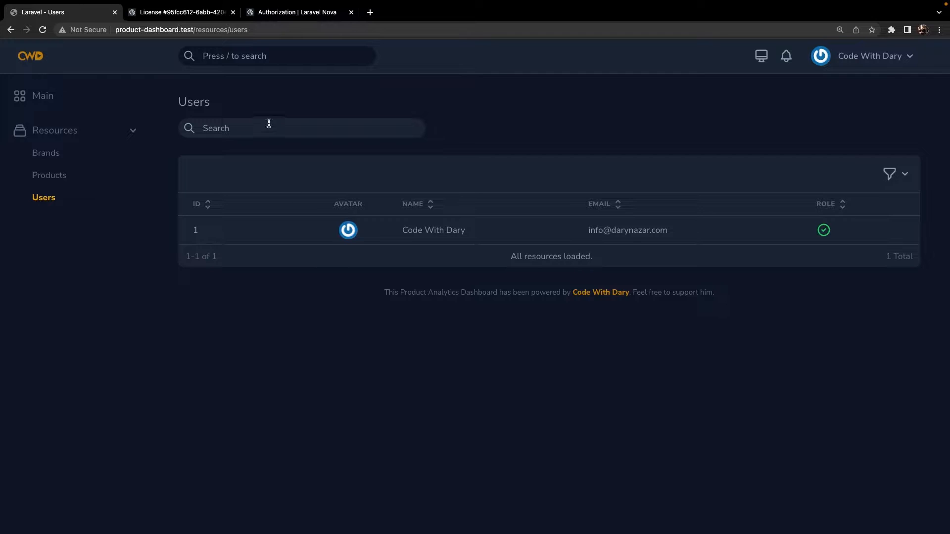
pyautogui.write('iphone')
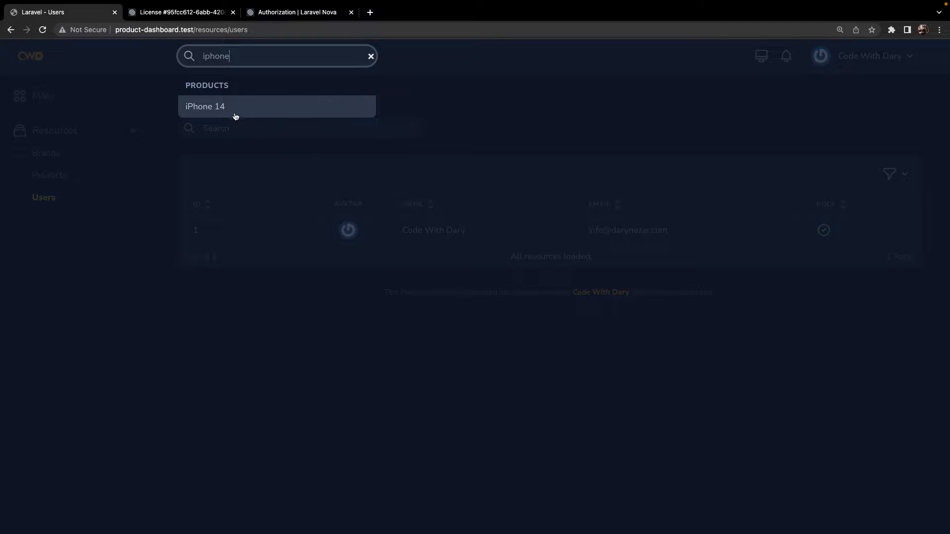
pyautogui.moveTo(294, 130)
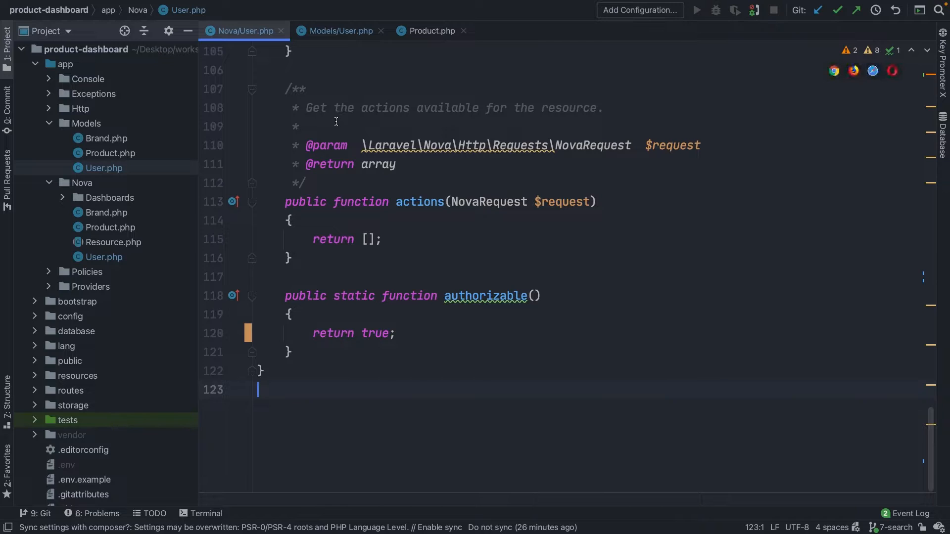
pyautogui.click(110, 228)
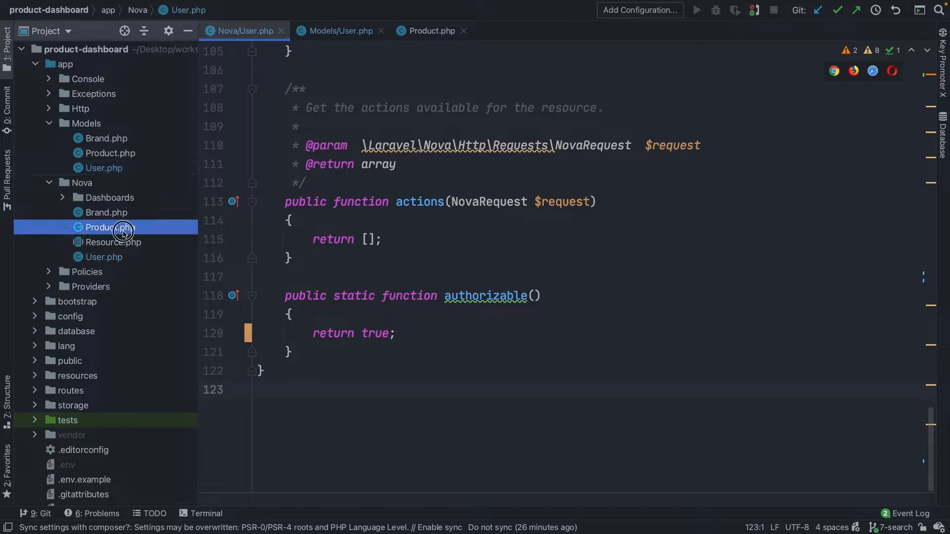
pyautogui.doubleClick(109, 227)
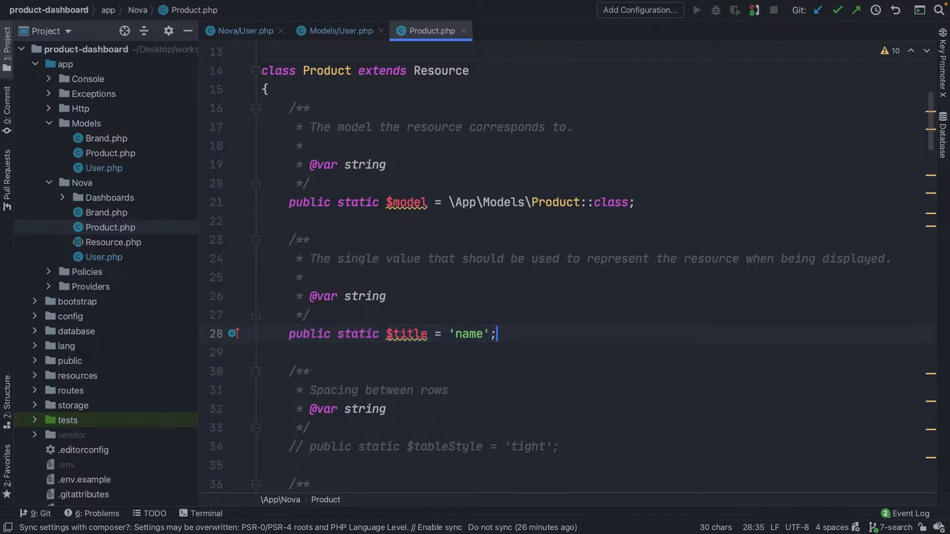
# Step: Blank the Product $title, recheck the search results, then restore it to 'name'
pyautogui.press('BackSpace')
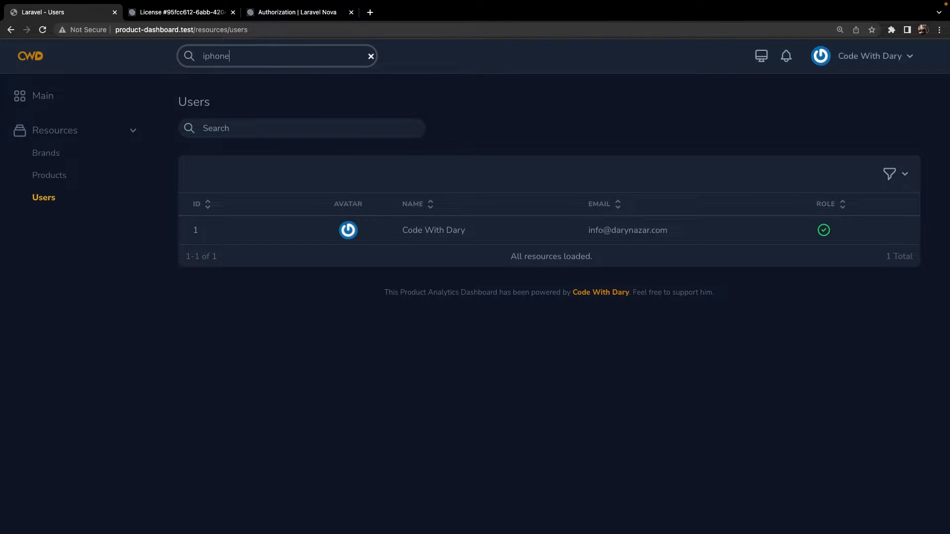
pyautogui.click(276, 56)
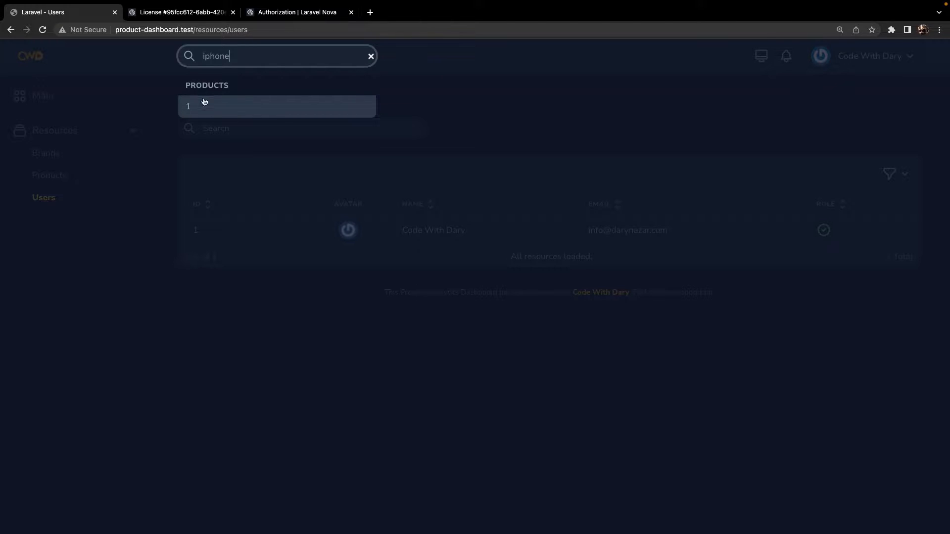
pyautogui.moveTo(224, 117)
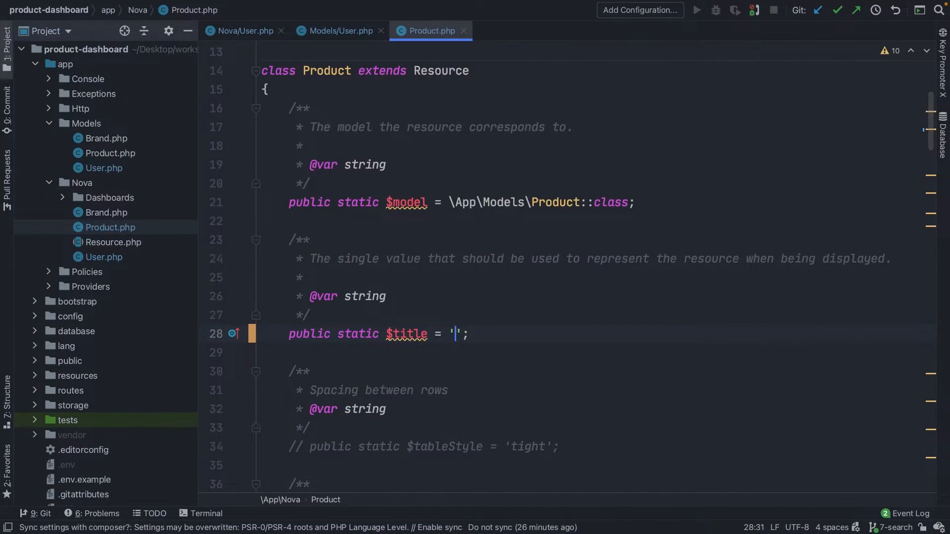
pyautogui.write('name')
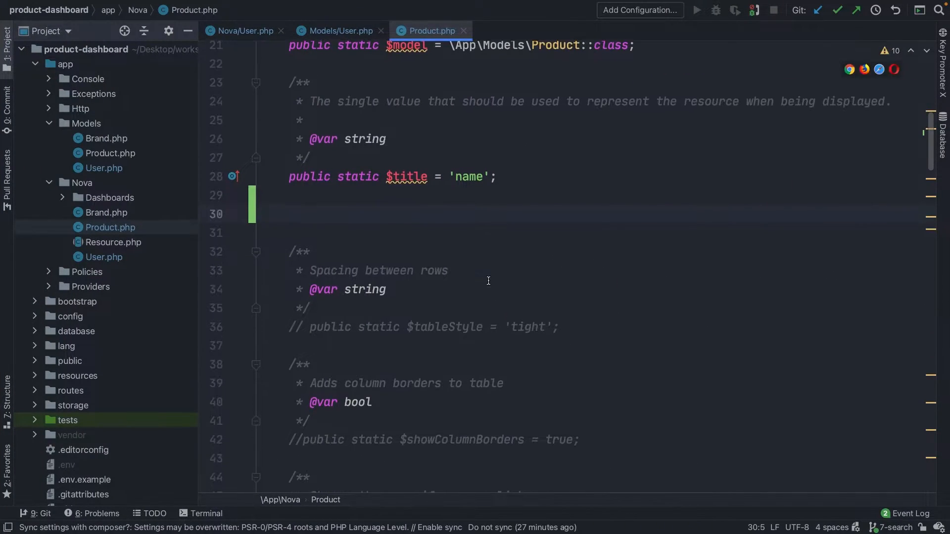
# Step: Draft a Product subtitle() method returning "Brand: {$this->brand->name}"
pyautogui.write('publ')
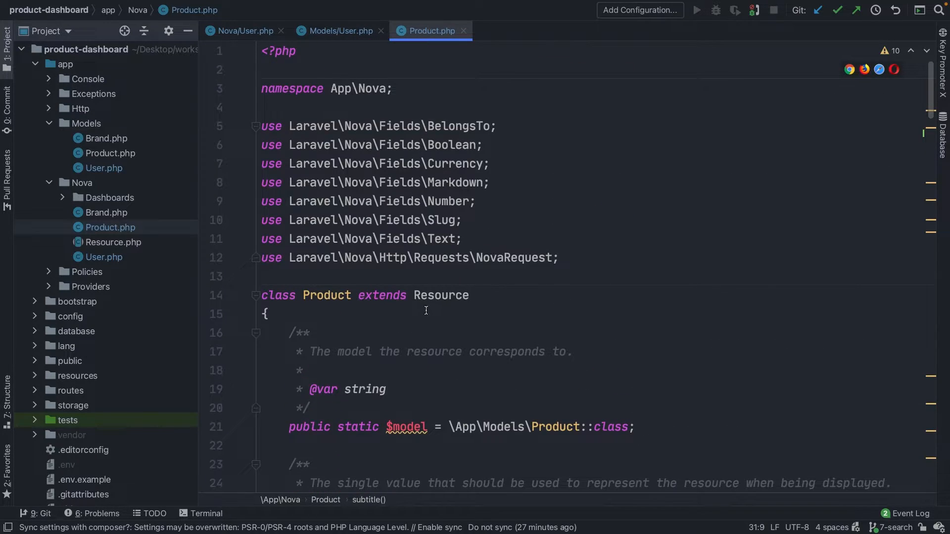
pyautogui.scroll(-3)
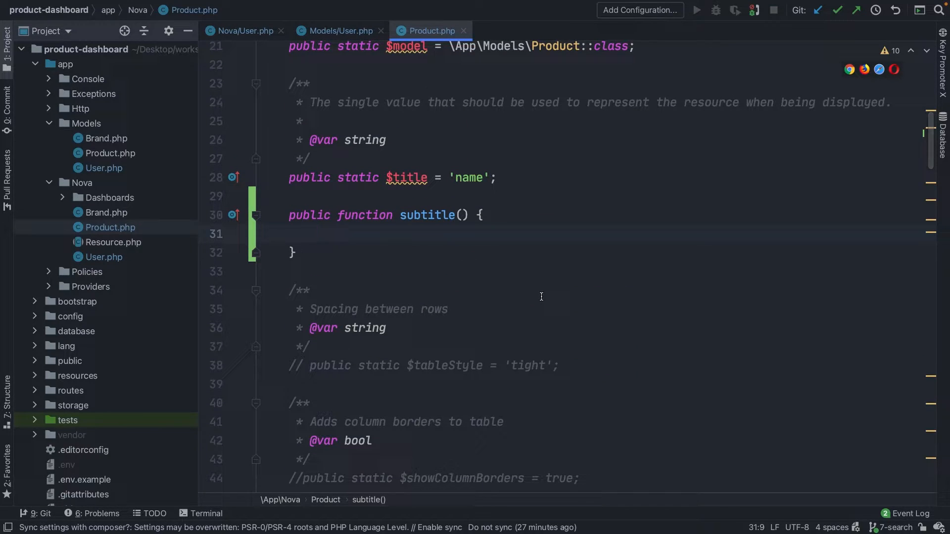
pyautogui.write('return "Br')
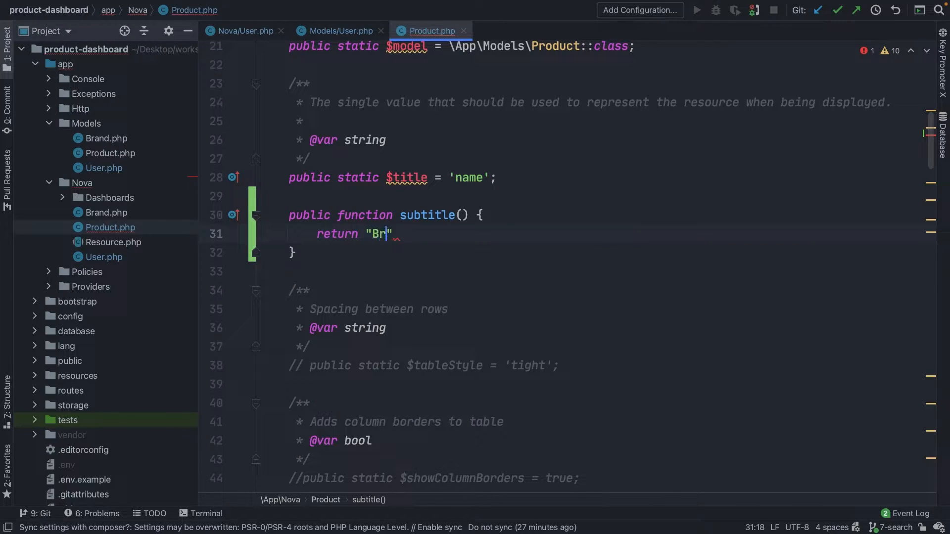
pyautogui.write('and: {}')
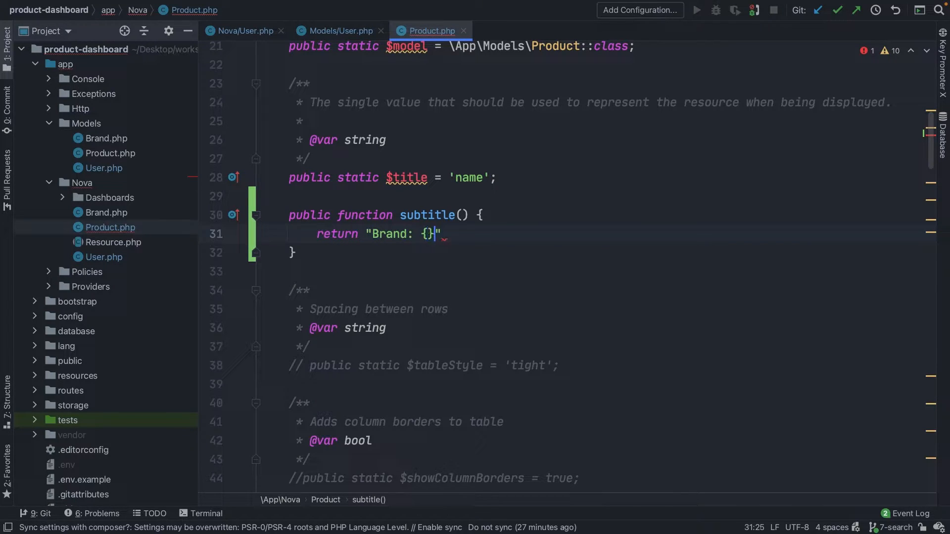
pyautogui.write('$')
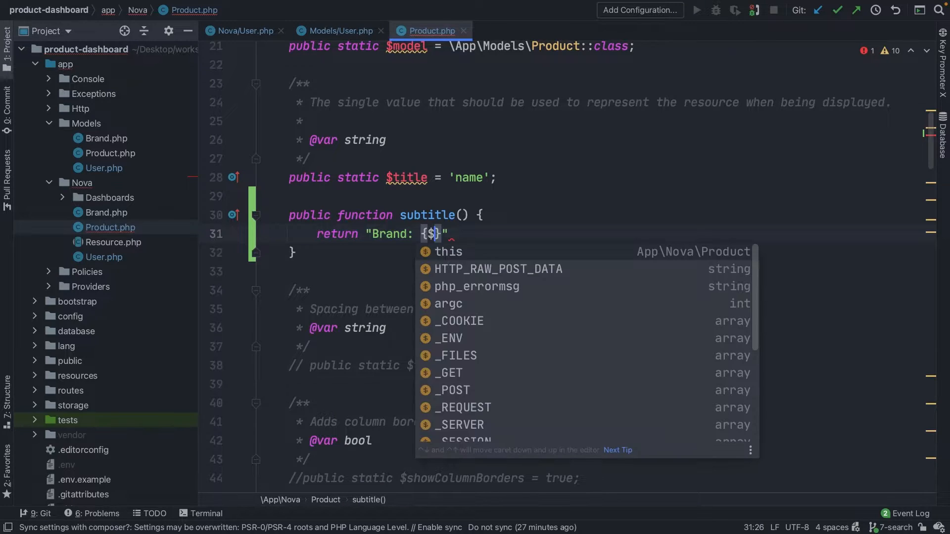
pyautogui.write('this->brand->')
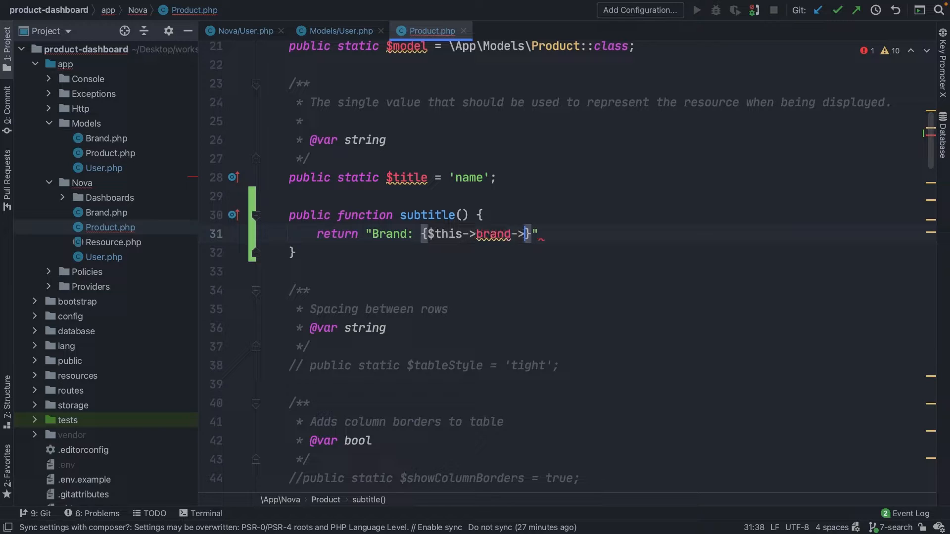
pyautogui.press('cmd+tab')
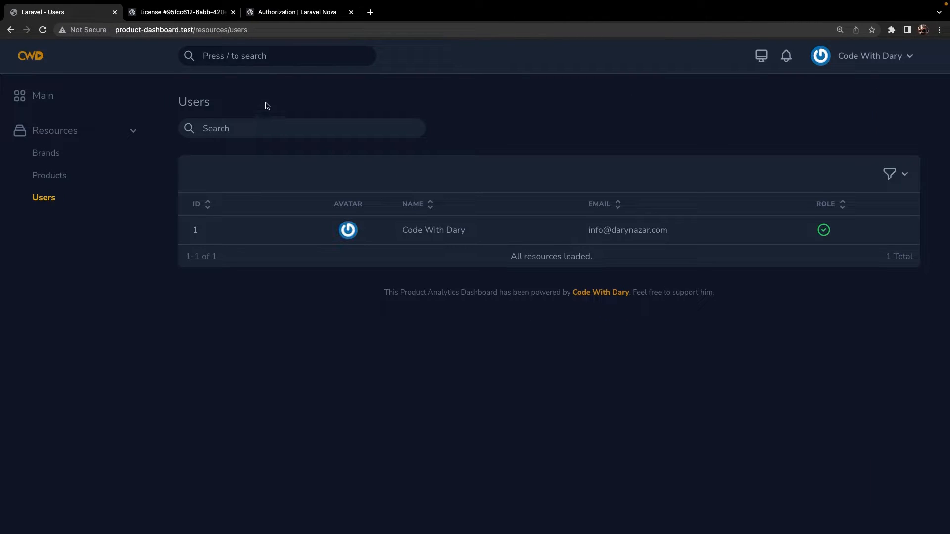
pyautogui.write('iphoen')
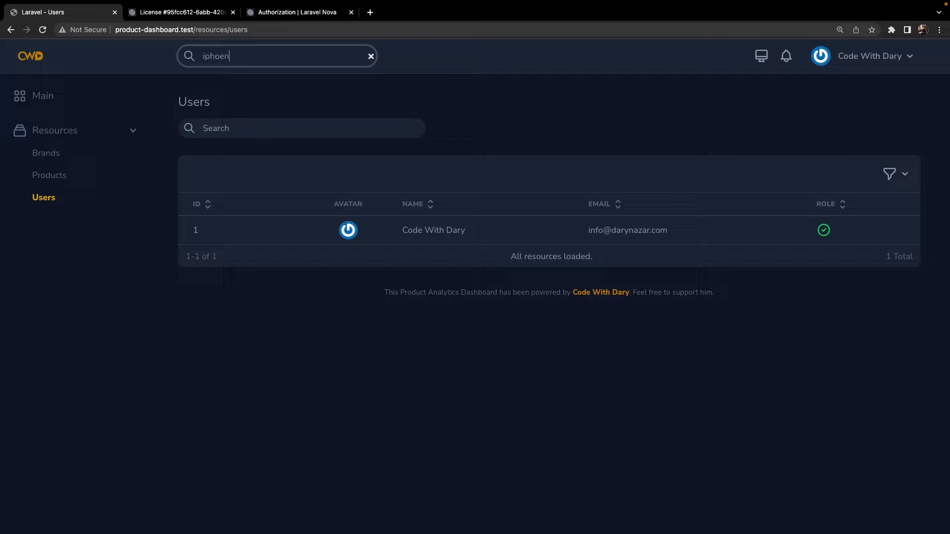
pyautogui.write('iphone')
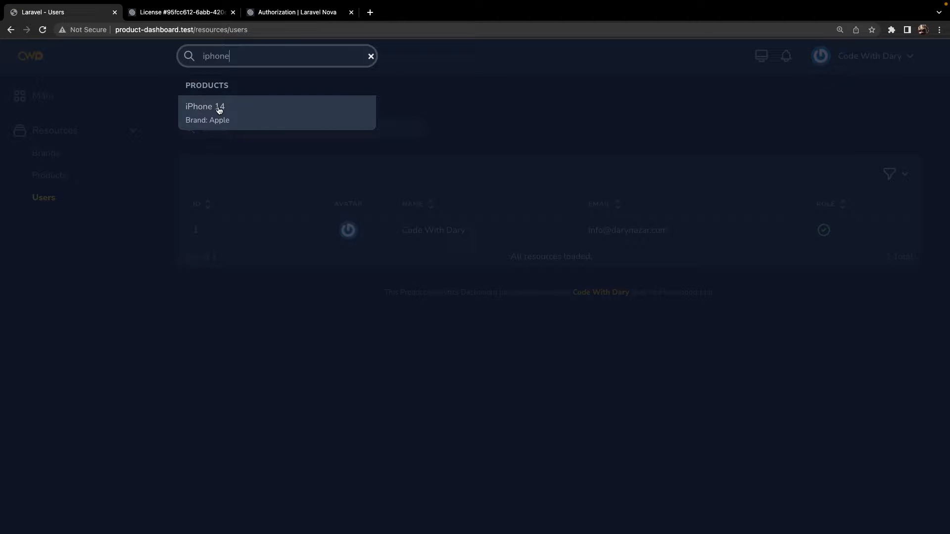
pyautogui.moveTo(196, 123)
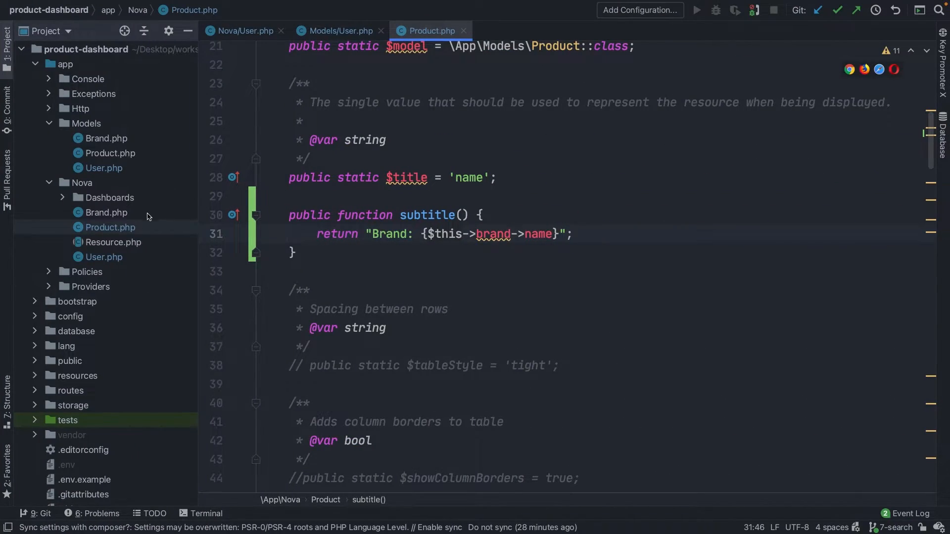
# Step: Open Nova/Brand.php and add subtitle() returning "Industry: {$this->industry}"
pyautogui.click(110, 213)
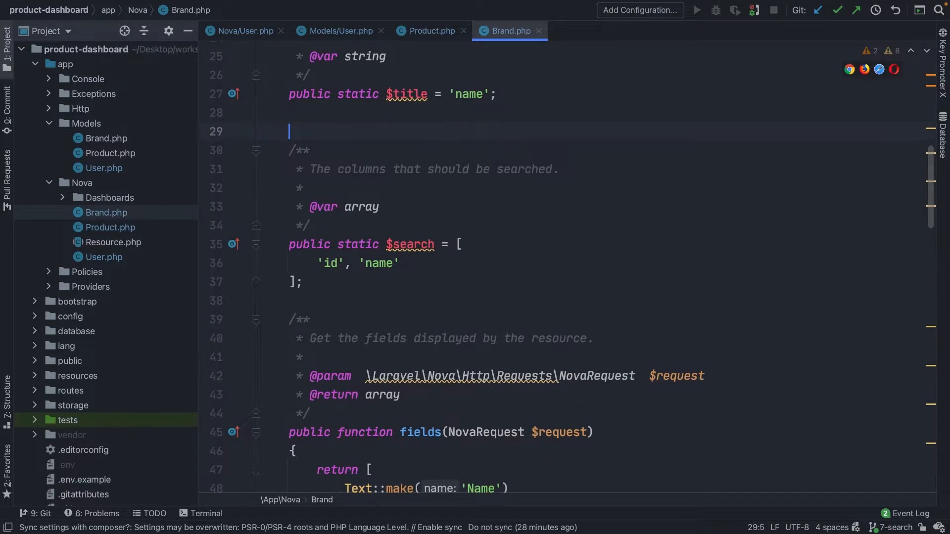
pyautogui.write('public function subtitle() {')
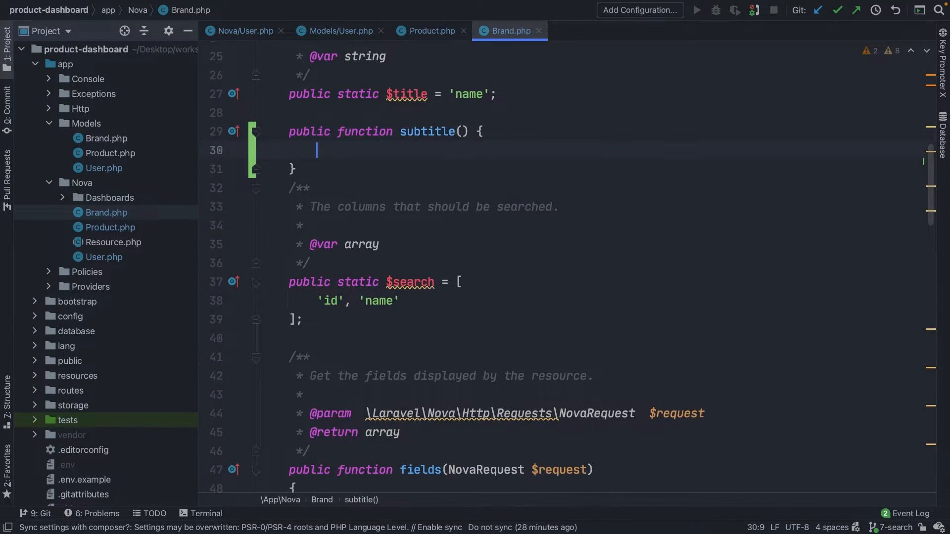
pyautogui.write('return "I"')
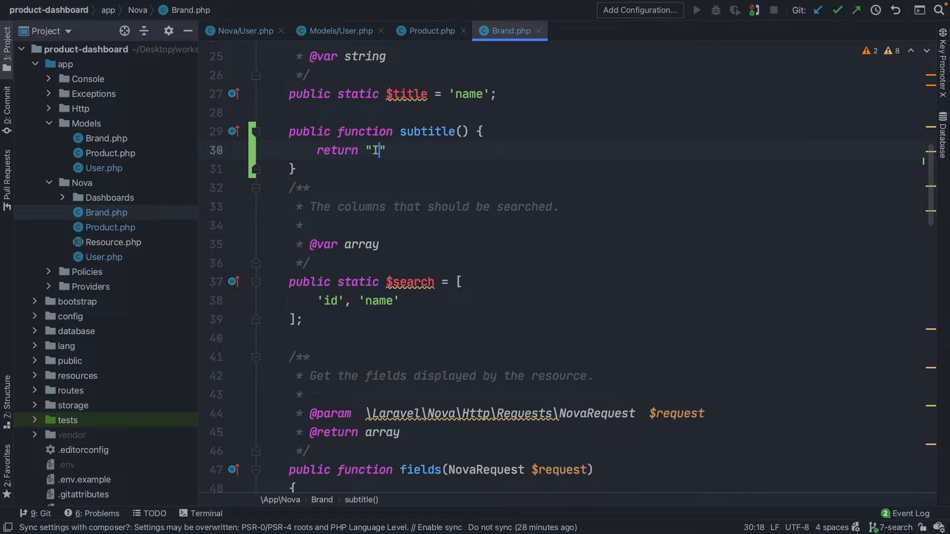
pyautogui.write('ndustry:')
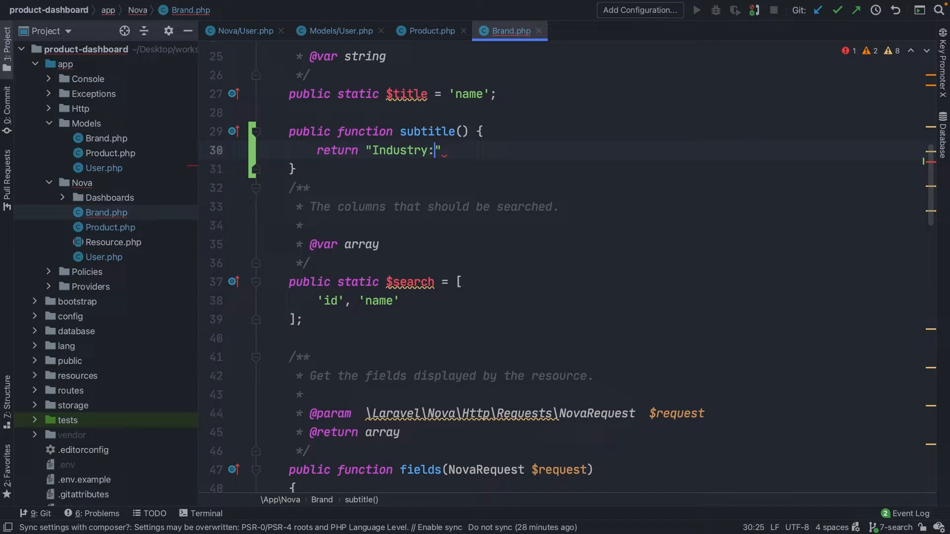
pyautogui.write('{}')
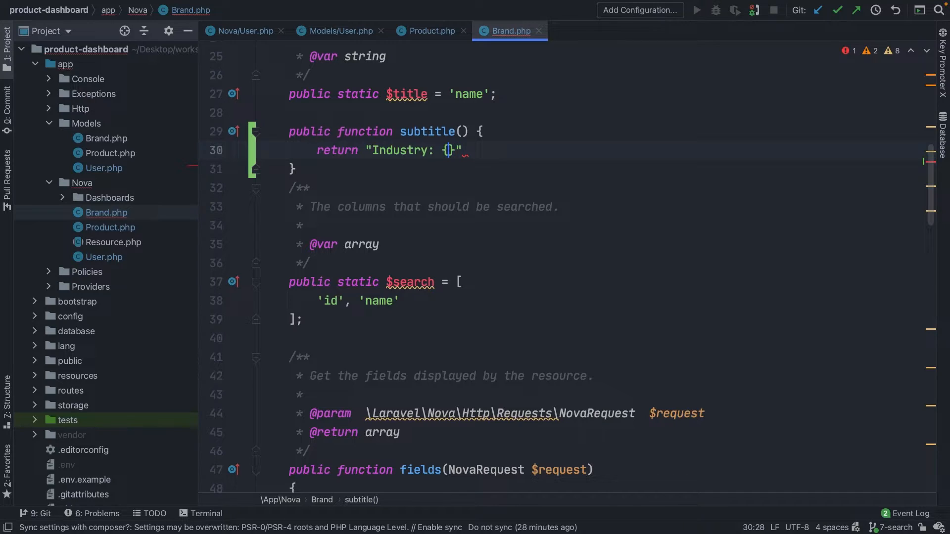
pyautogui.write('$this->industry')
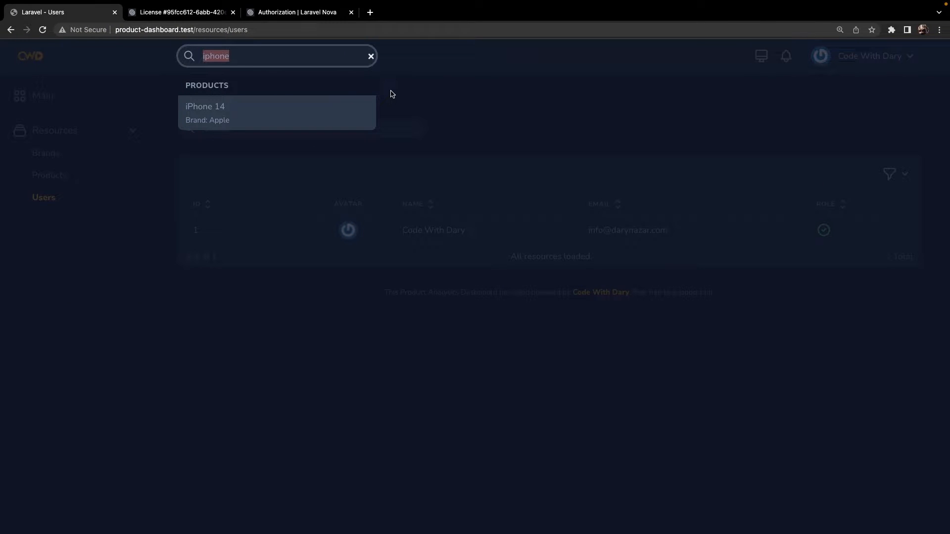
# Step: Search Nova for 'appl' to see Apple's 'Industry: Electronics' subtitle
pyautogui.write('a')
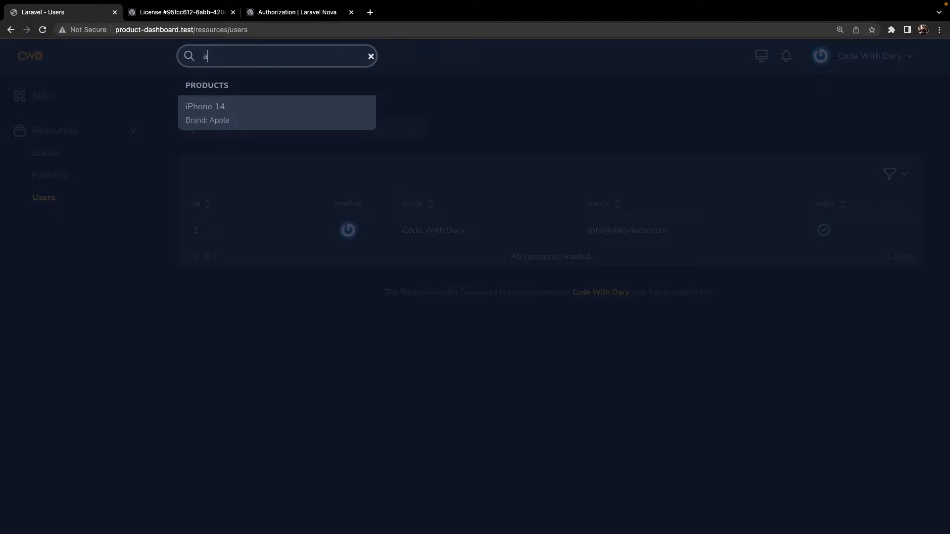
pyautogui.write('ppl')
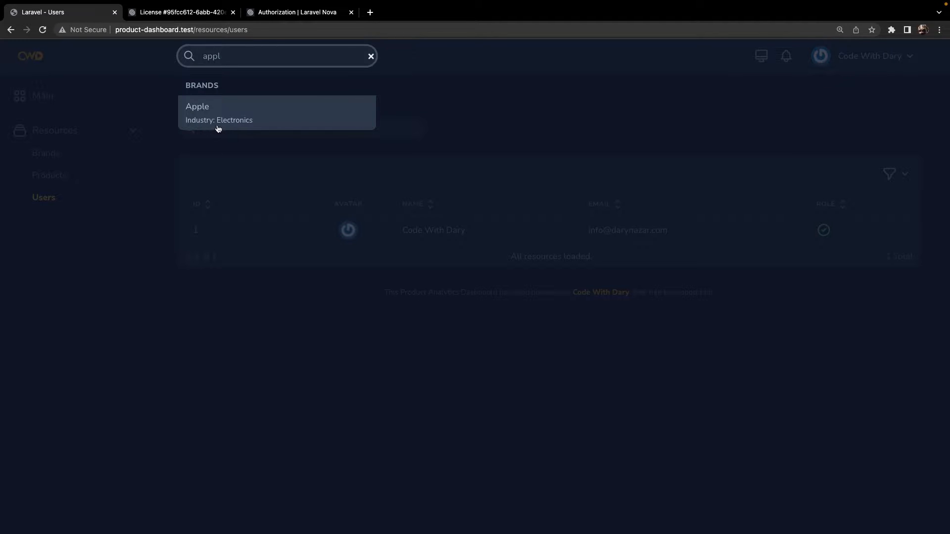
pyautogui.moveTo(245, 121)
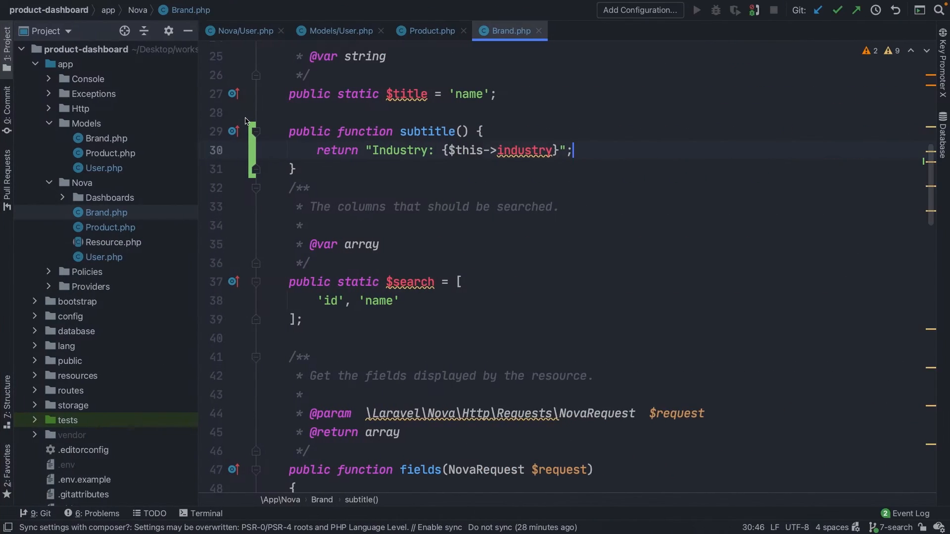
# Step: In Nova/User.php add subtitle() returning $this->is_admin ? 'ADMIN' : 'USER'
pyautogui.click(243, 30)
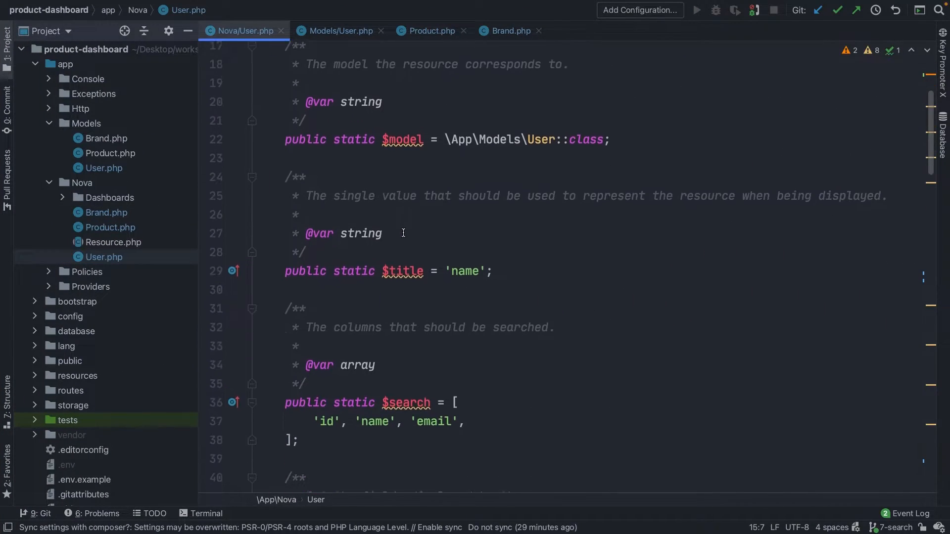
pyautogui.write('public')
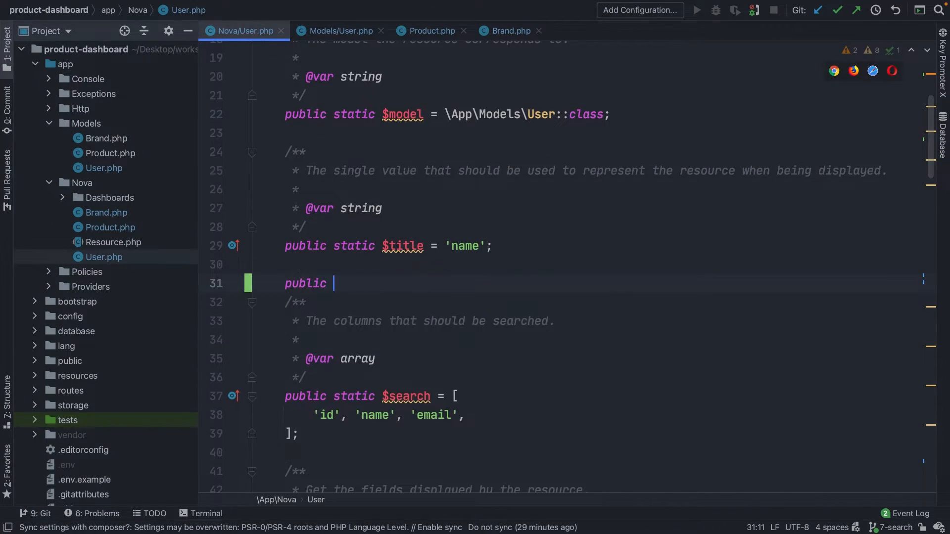
pyautogui.write('function subtitle')
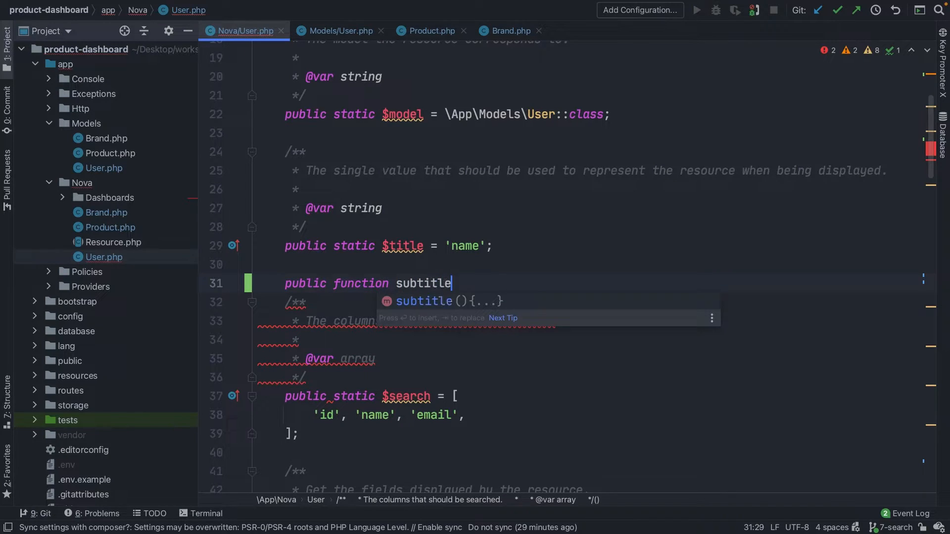
pyautogui.press('Enter')
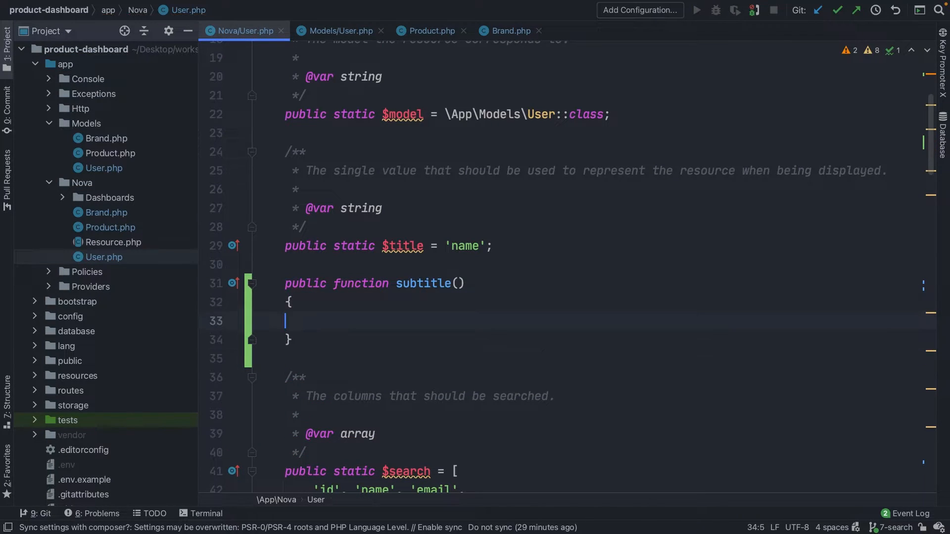
pyautogui.write('return')
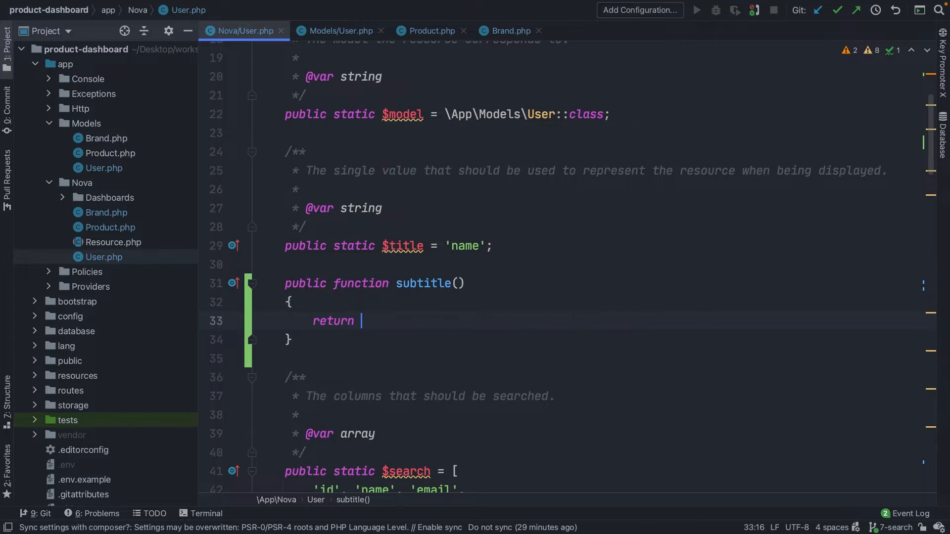
pyautogui.write('$this->')
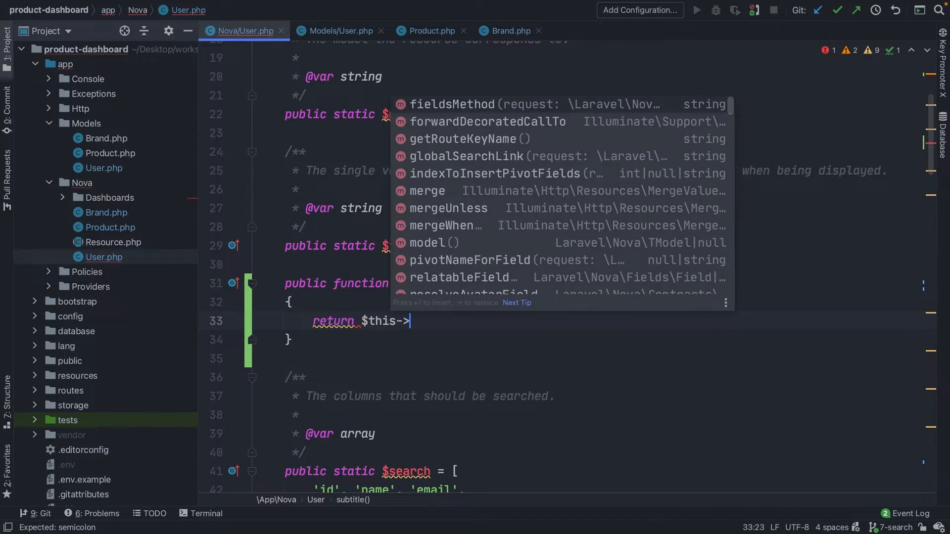
pyautogui.write('is_admin')
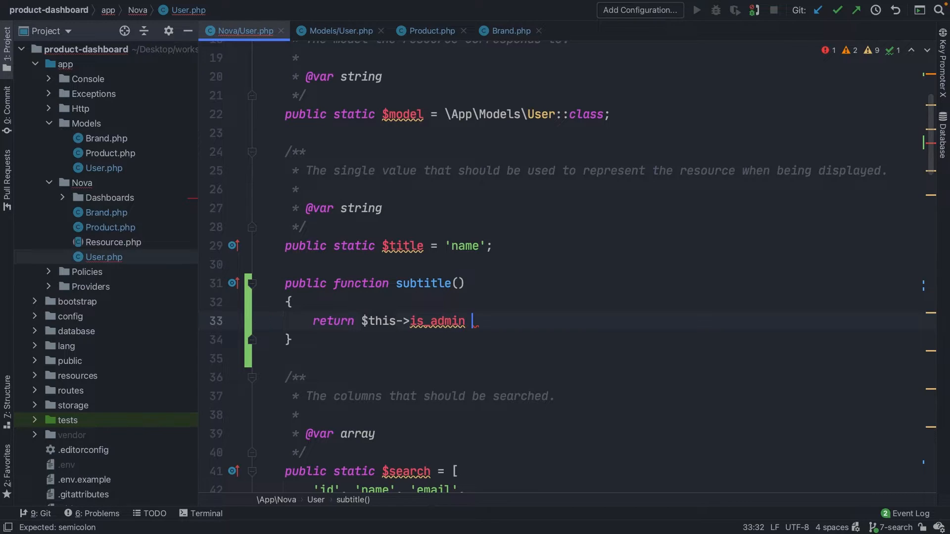
pyautogui.write("? 'ADMIN'")
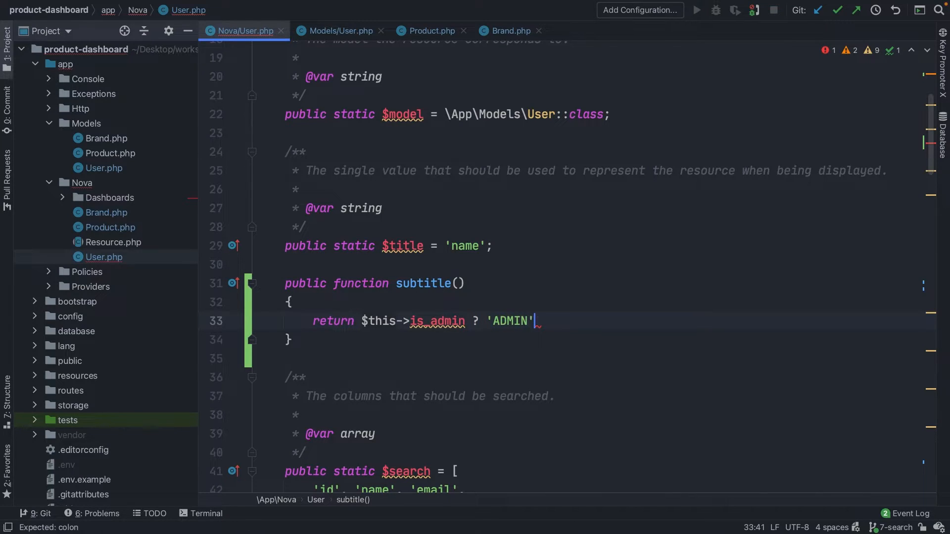
pyautogui.write(": 'USER'")
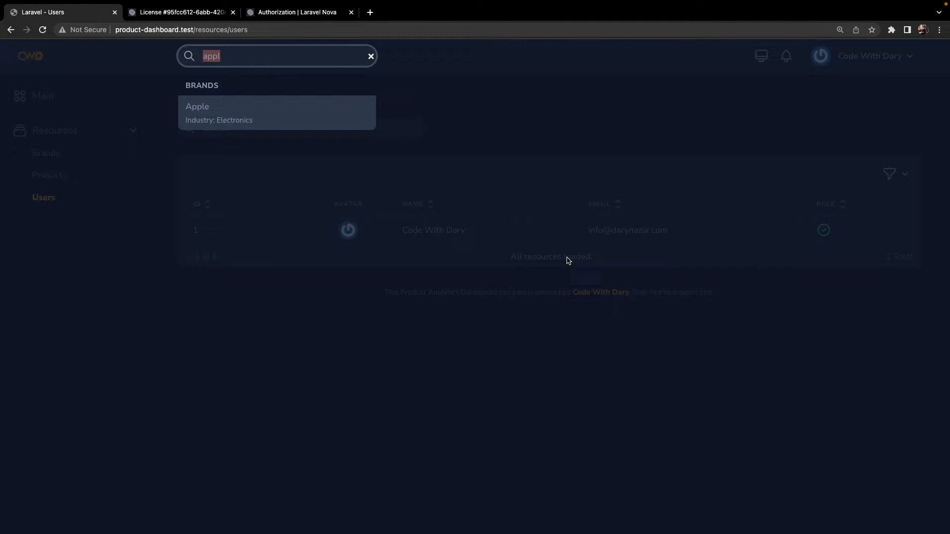
pyautogui.write('code with dary')
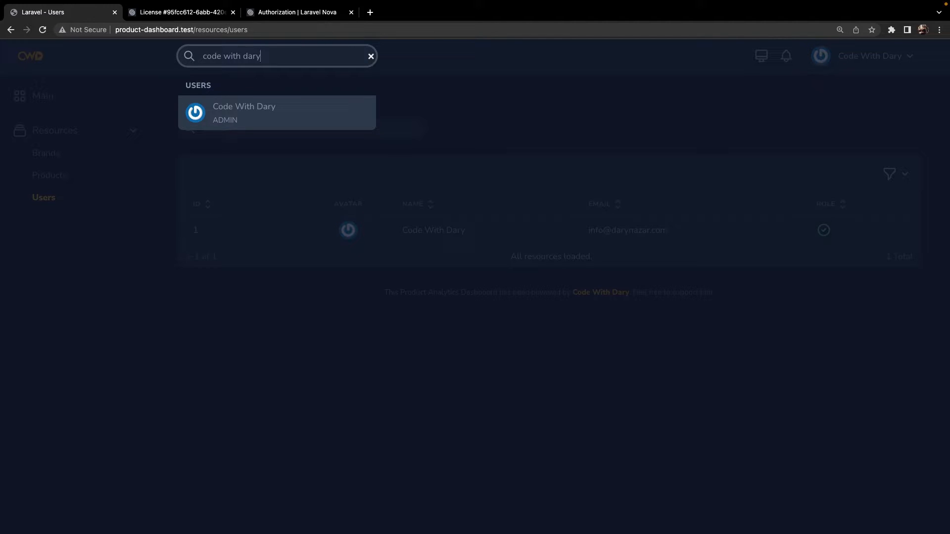
pyautogui.write('iphone')
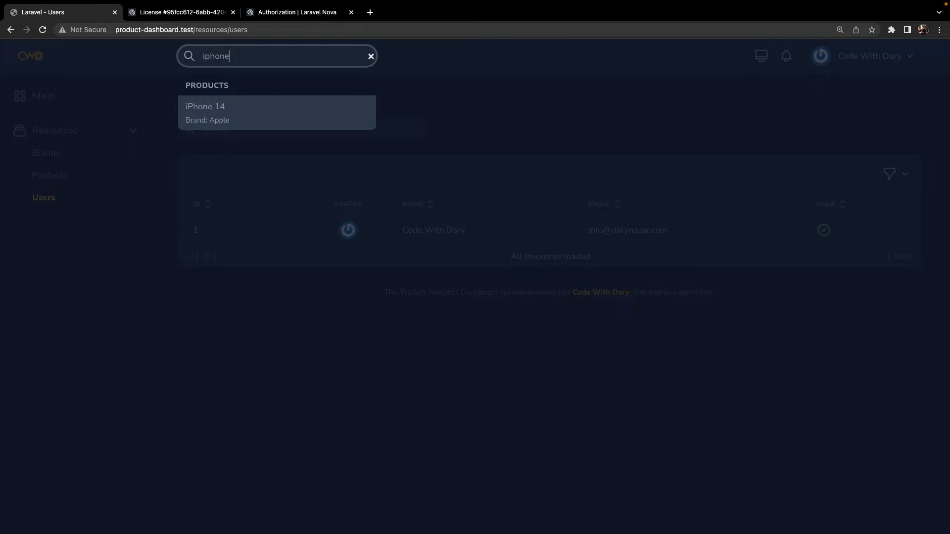
pyautogui.moveTo(169, 176)
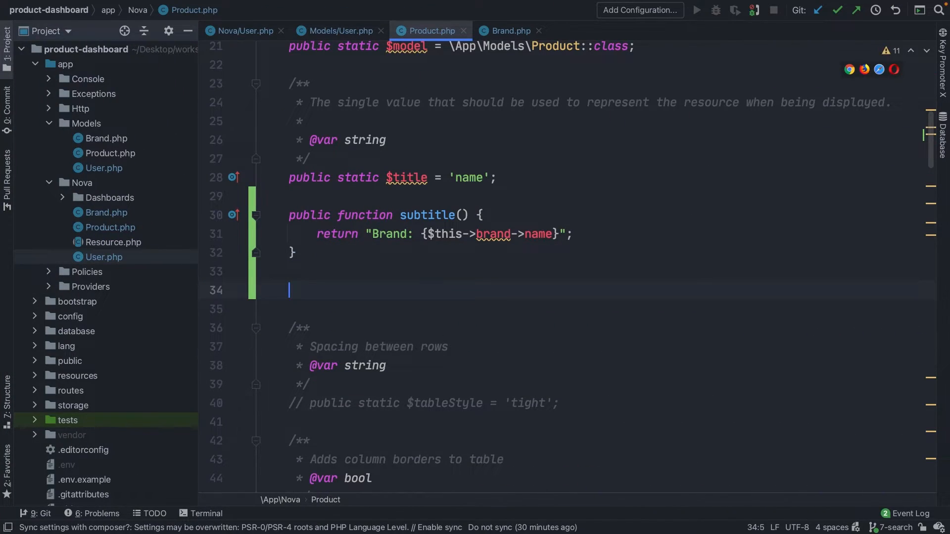
# Step: Add public static $globalSearchResults = 1; to the Product resource
pyautogui.write('public static')
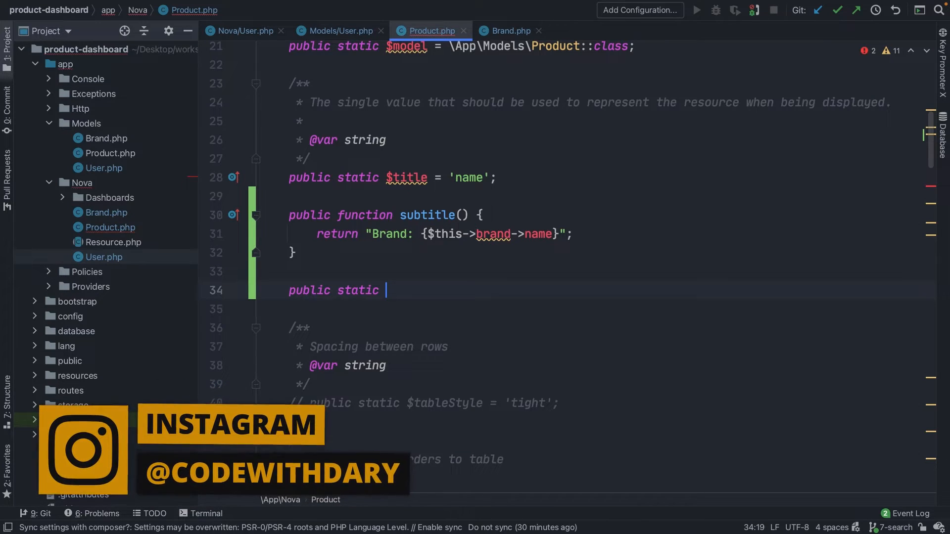
pyautogui.write('$globalSearchResults =')
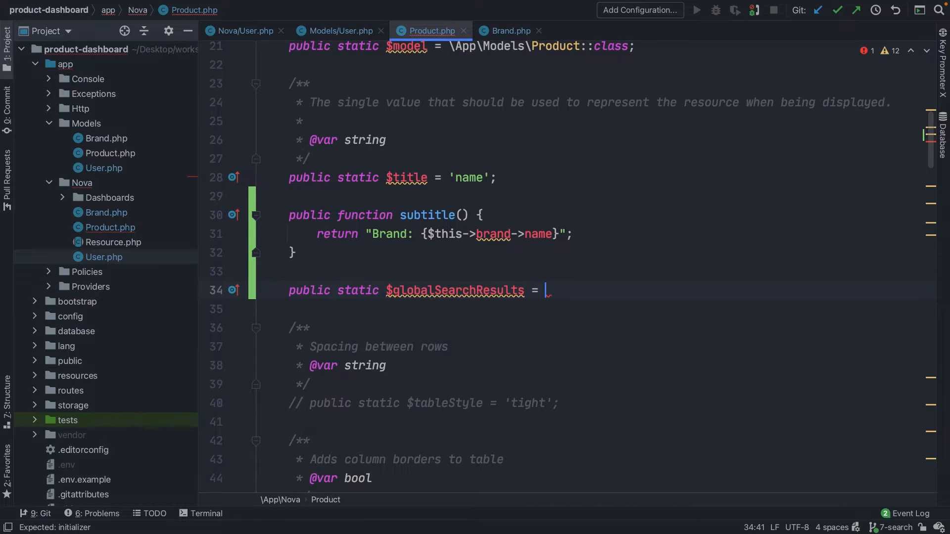
pyautogui.write('1;')
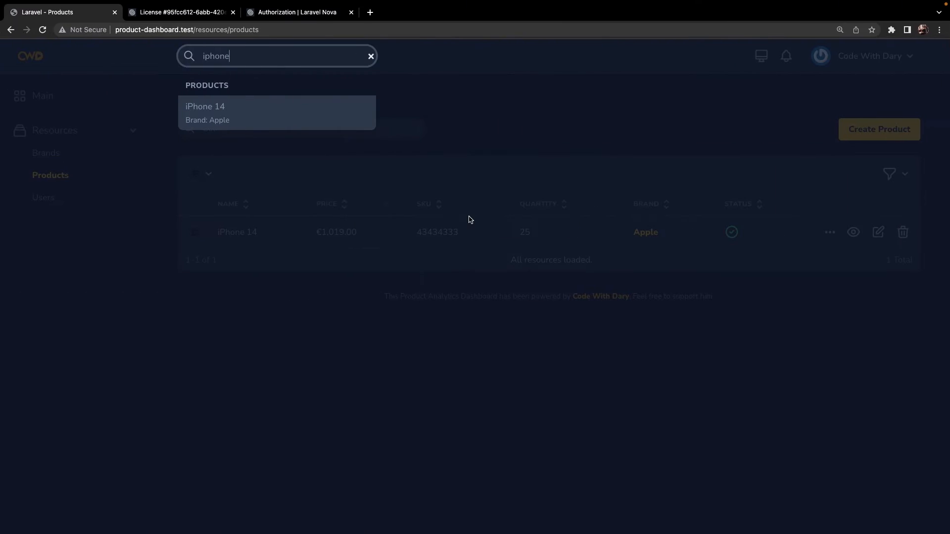
# Step: Create an Apple-brand product 'iPhone 14 Max' and return to the Products list
pyautogui.click(878, 129)
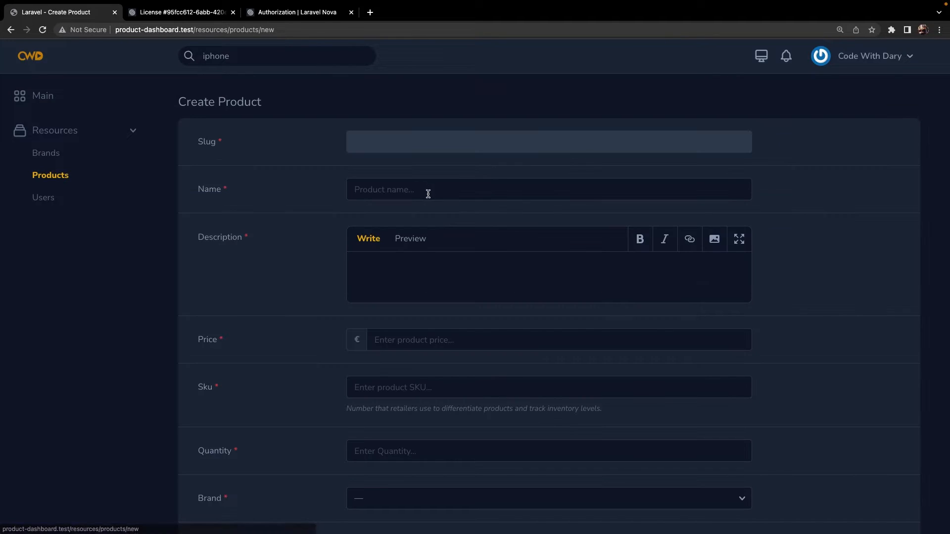
pyautogui.write('iPhone 14 Max')
pyautogui.write('t')
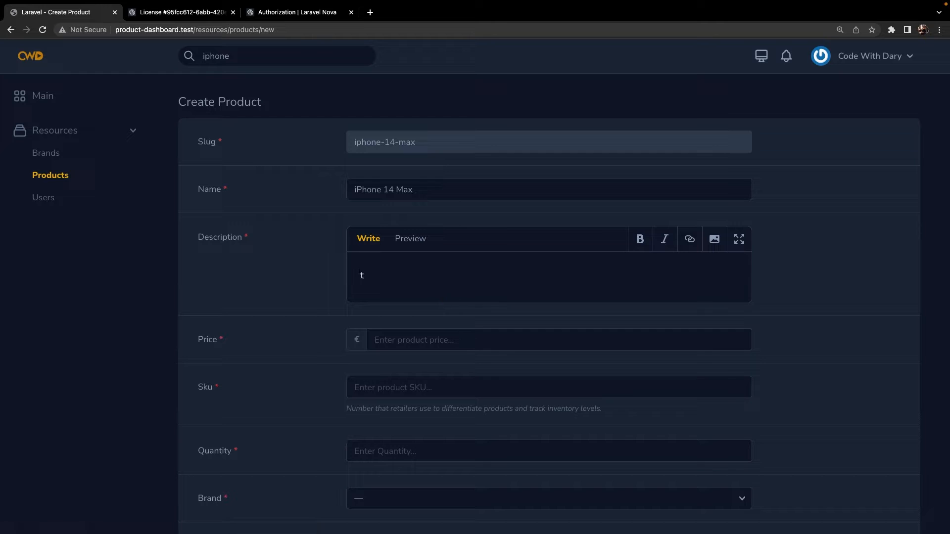
pyautogui.write('1419')
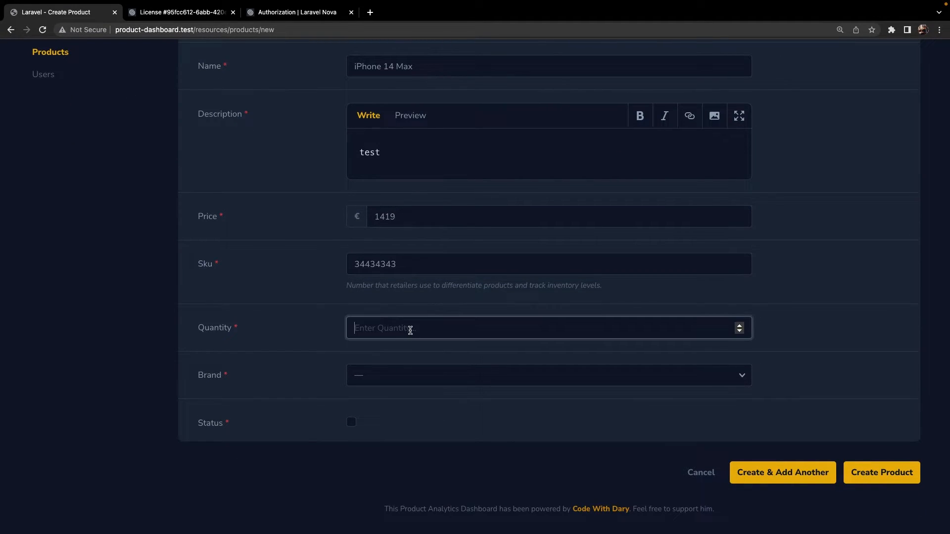
pyautogui.click(548, 375)
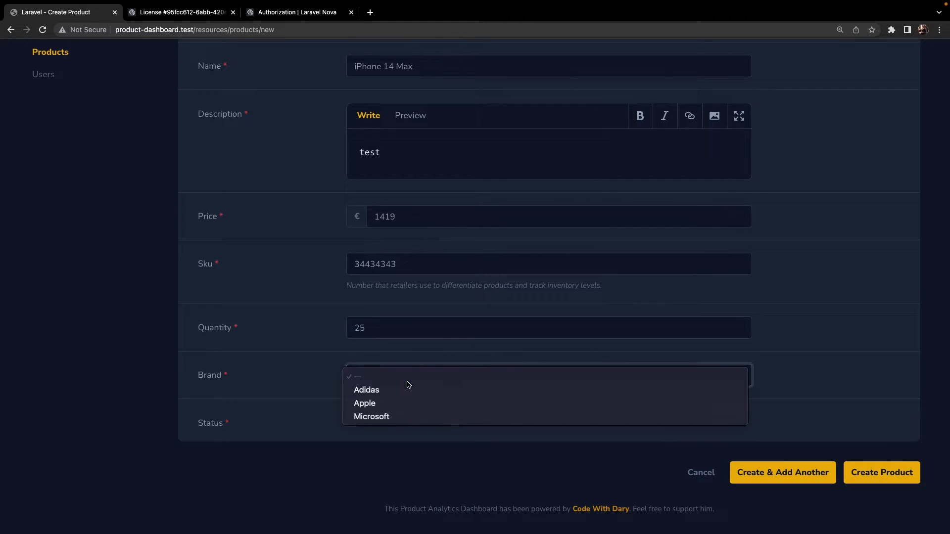
pyautogui.click(365, 403)
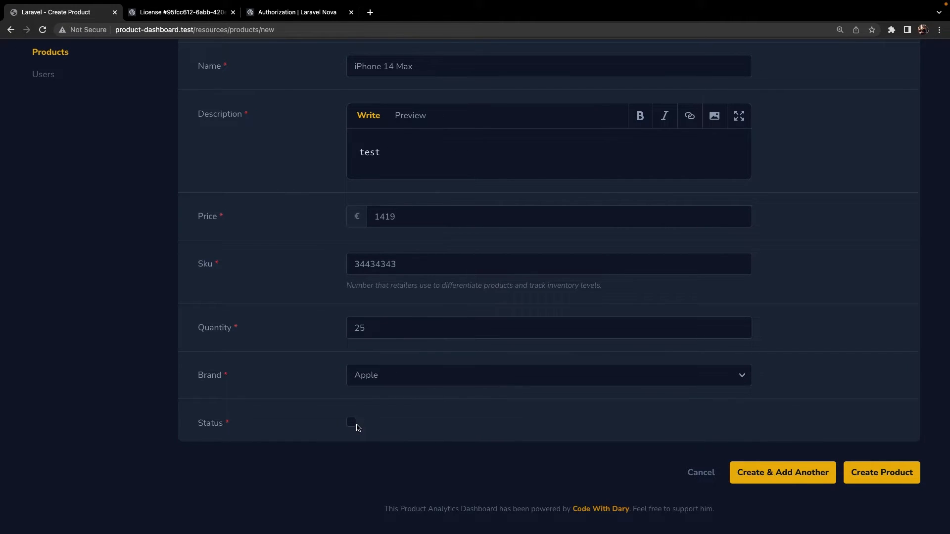
pyautogui.click(881, 472)
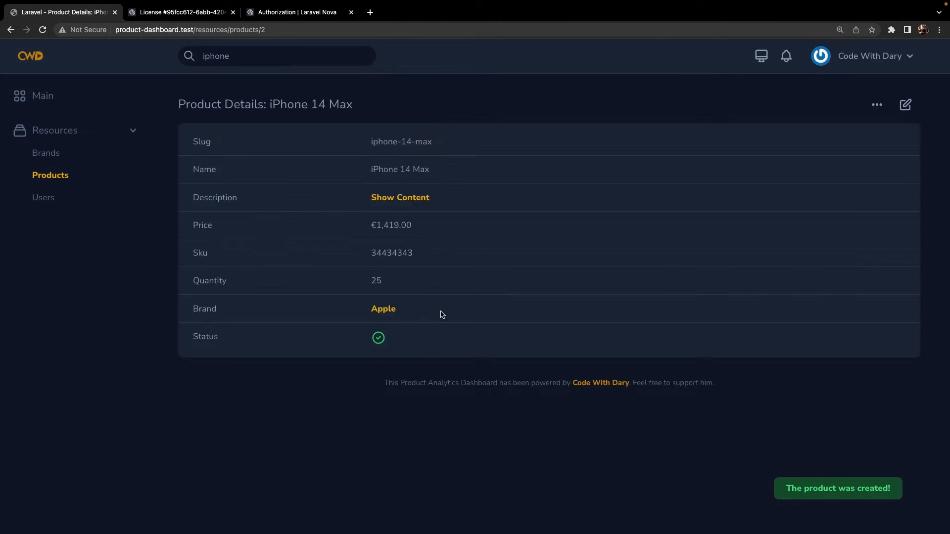
pyautogui.click(50, 175)
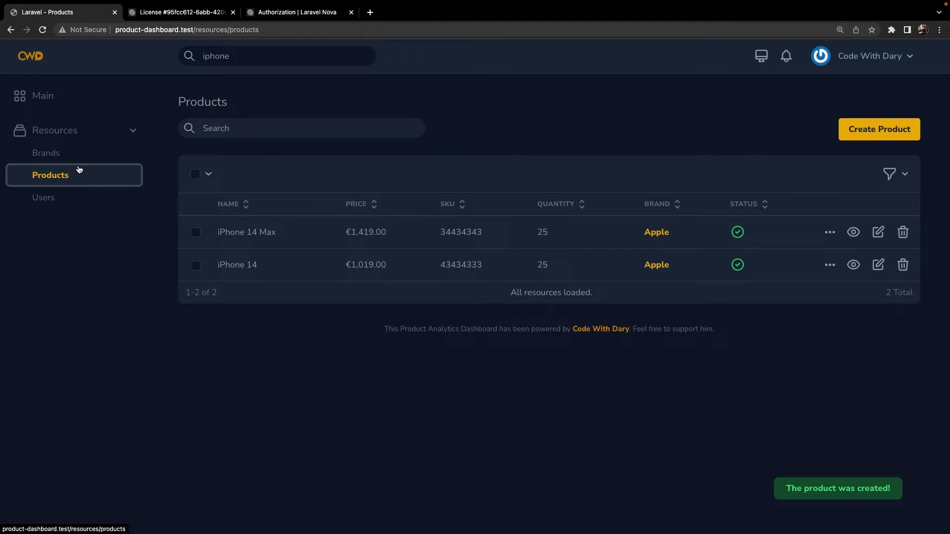
# Step: Search globally for 'iphone' to list both iPhone products with subtitles
pyautogui.click(276, 56)
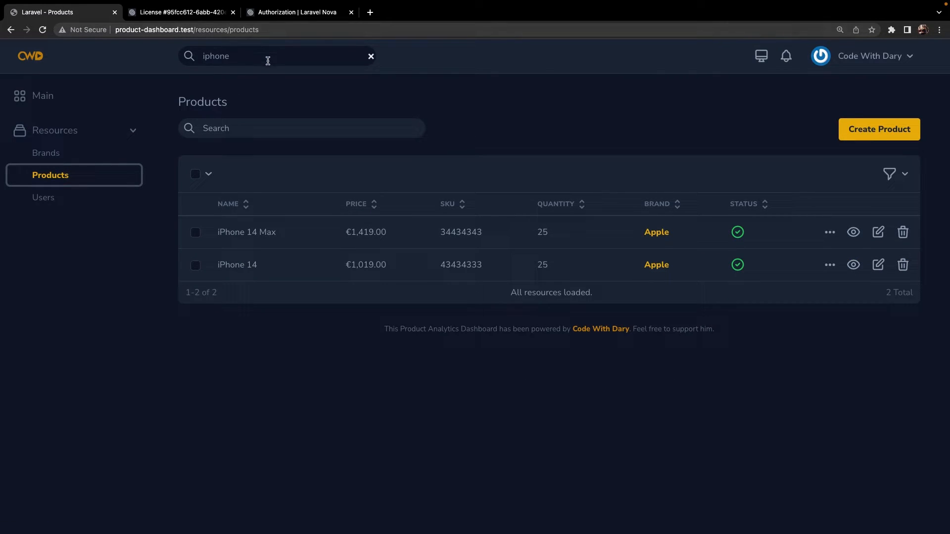
pyautogui.click(277, 56)
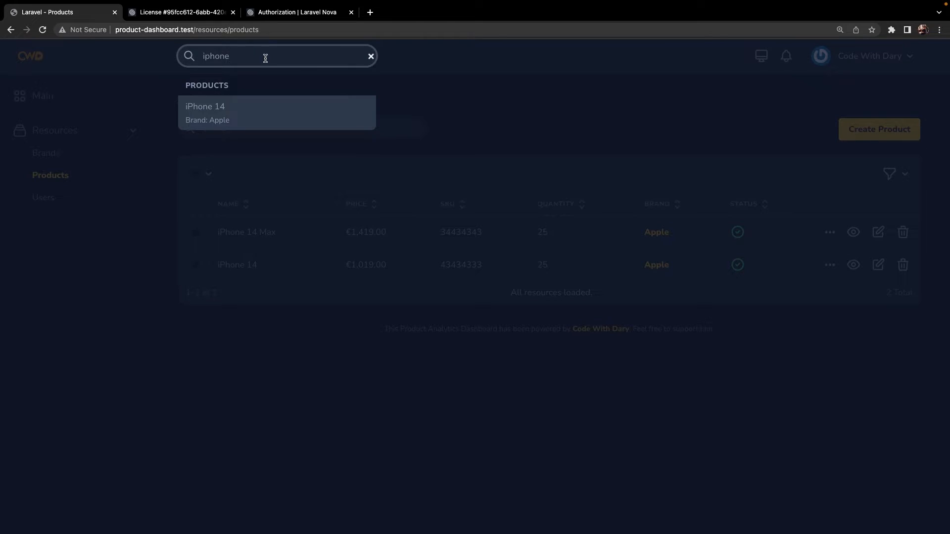
pyautogui.moveTo(291, 181)
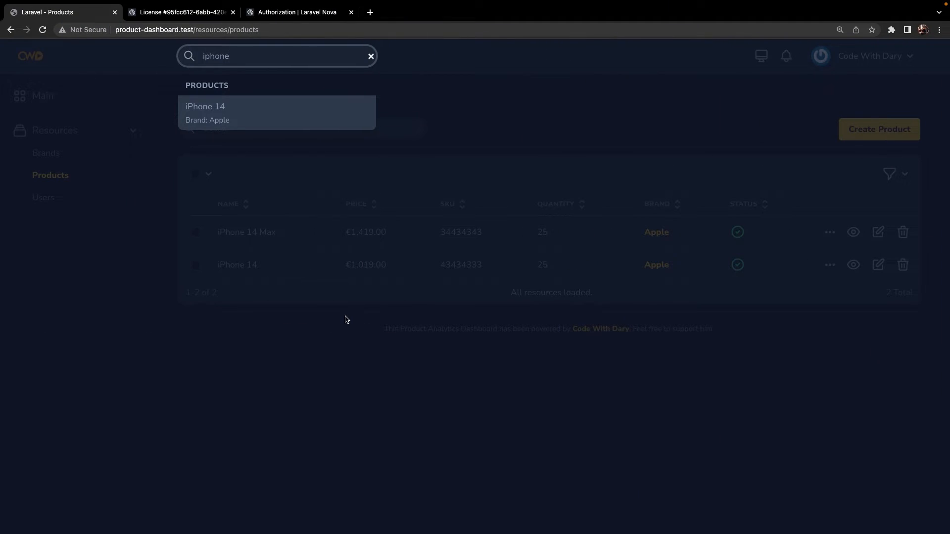
pyautogui.click(370, 56)
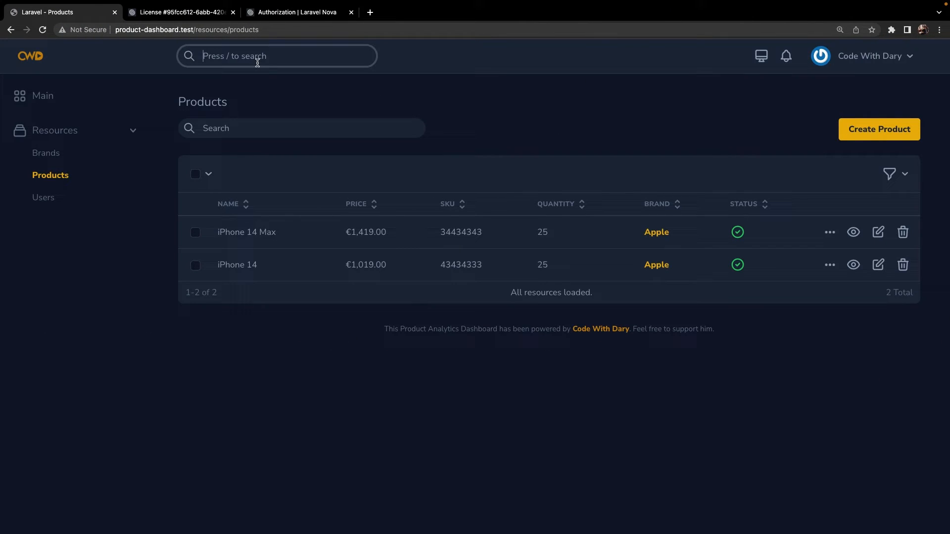
pyautogui.write('iphone')
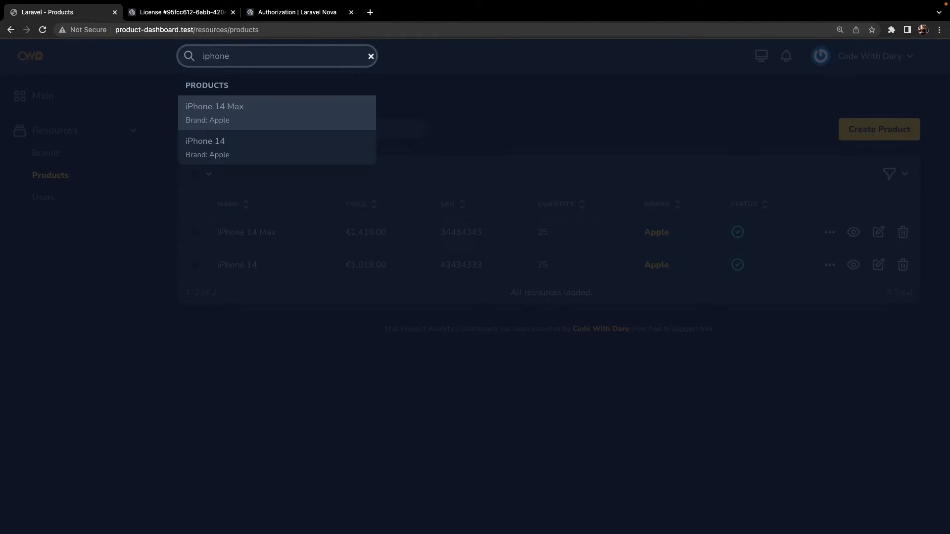
pyautogui.moveTo(268, 135)
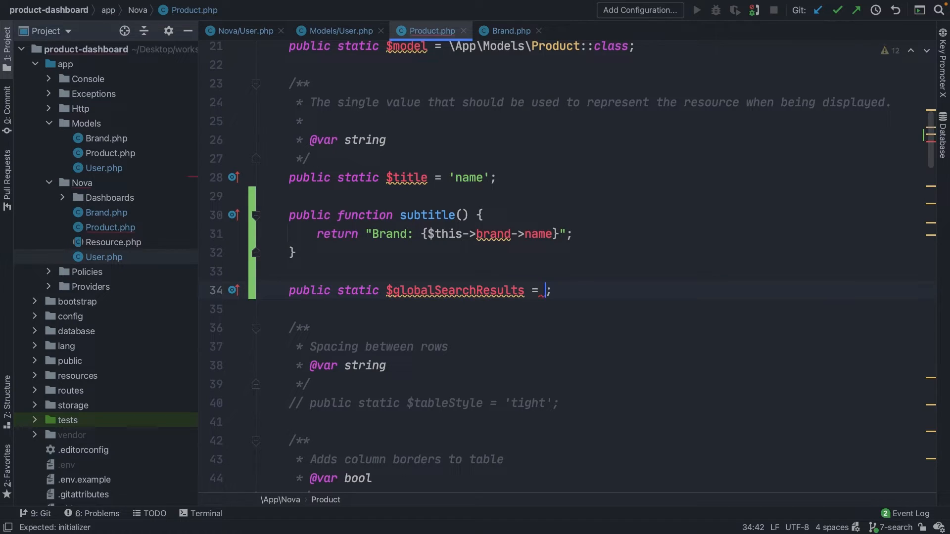
# Step: Set $globalSearchResults to 10 and add Nova::globalSearchDebounce(3) in NovaServiceProvider boot()
pyautogui.write('10')
pyautogui.write('N')
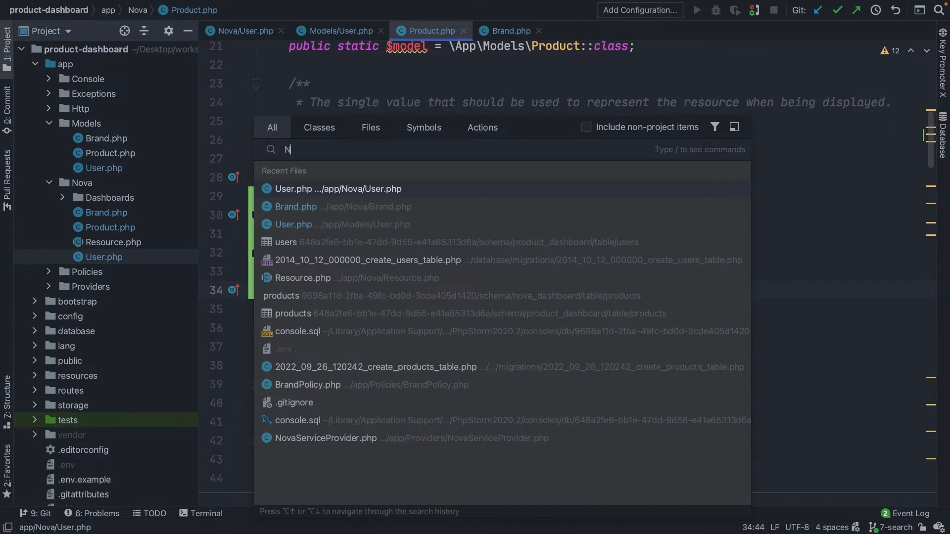
pyautogui.click(325, 438)
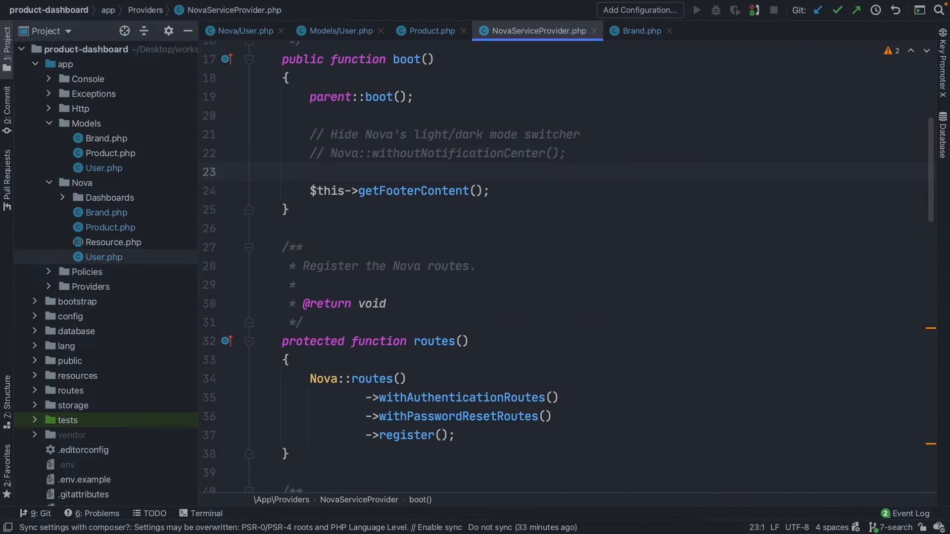
pyautogui.press('enter')
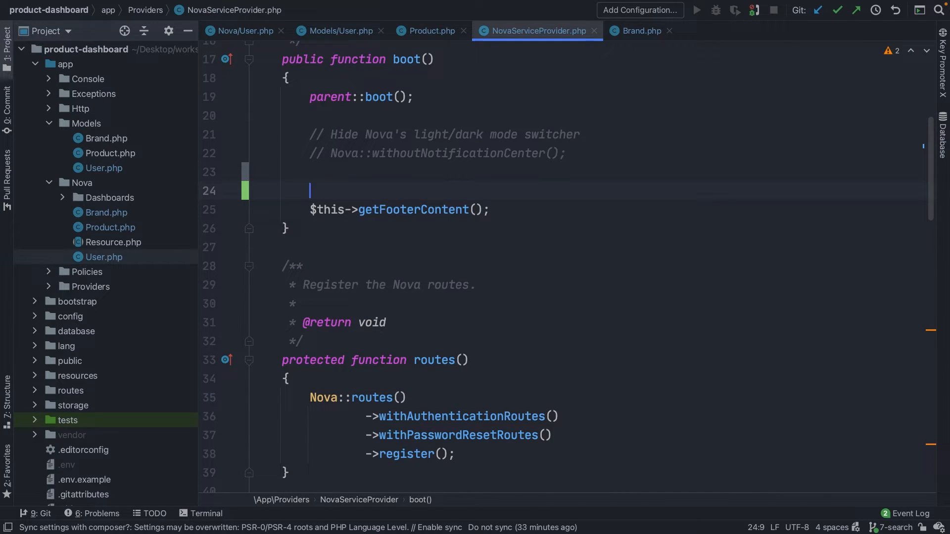
pyautogui.write('Nova')
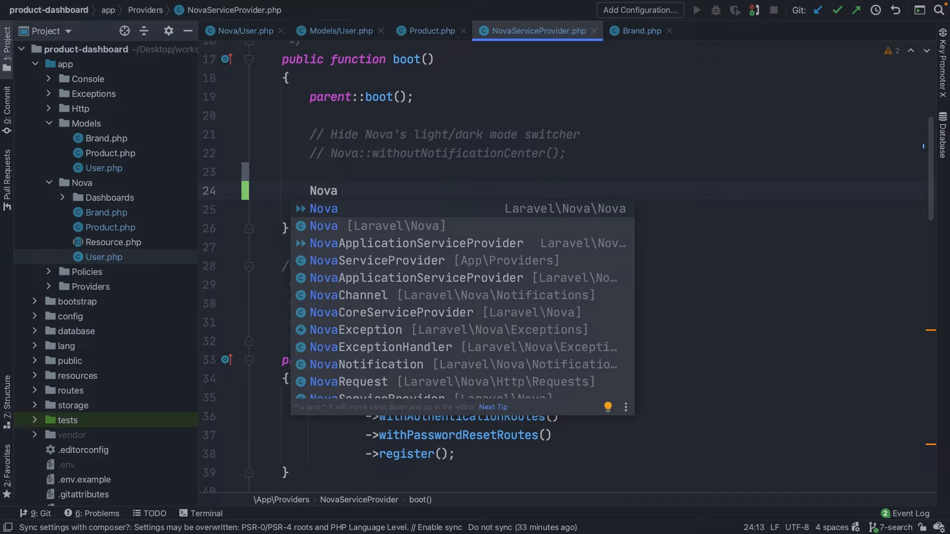
pyautogui.write('::globa')
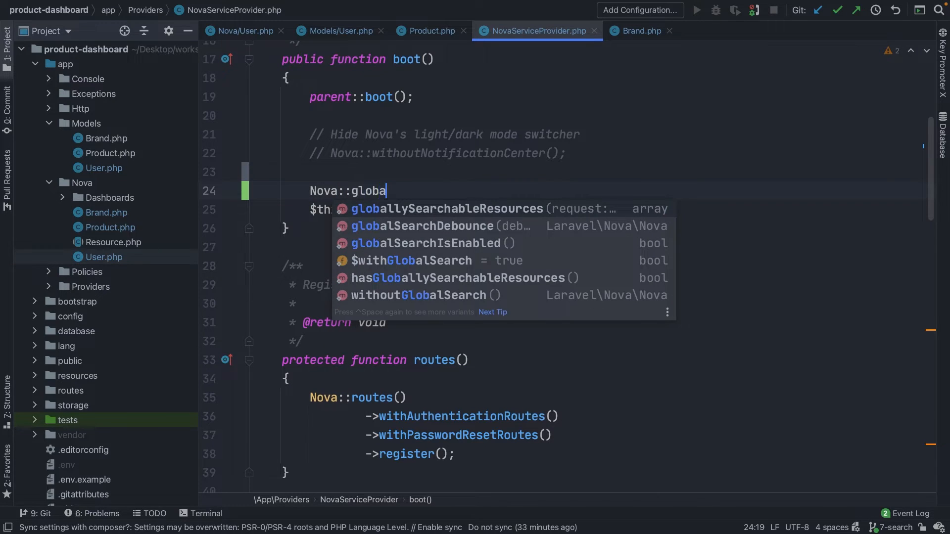
pyautogui.write('lSearchDebounce();')
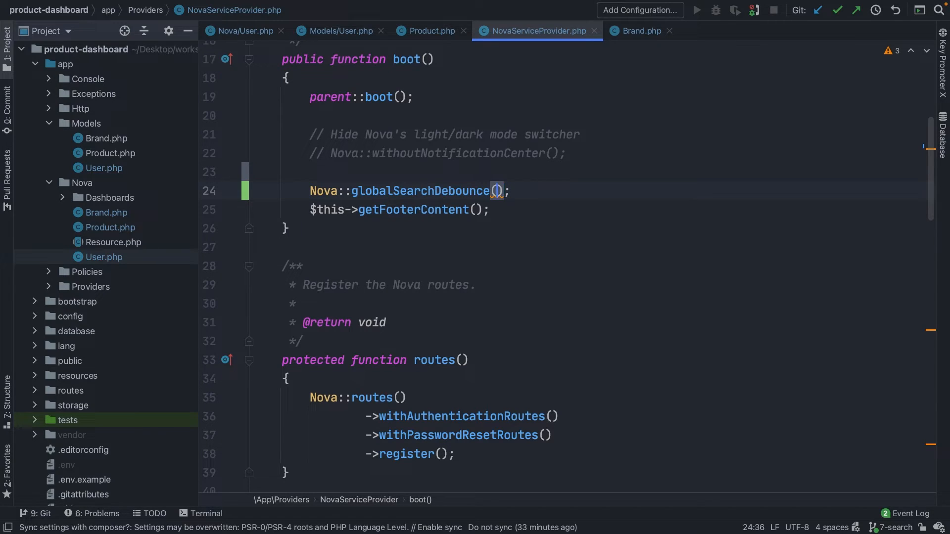
pyautogui.write('debounce: 3')
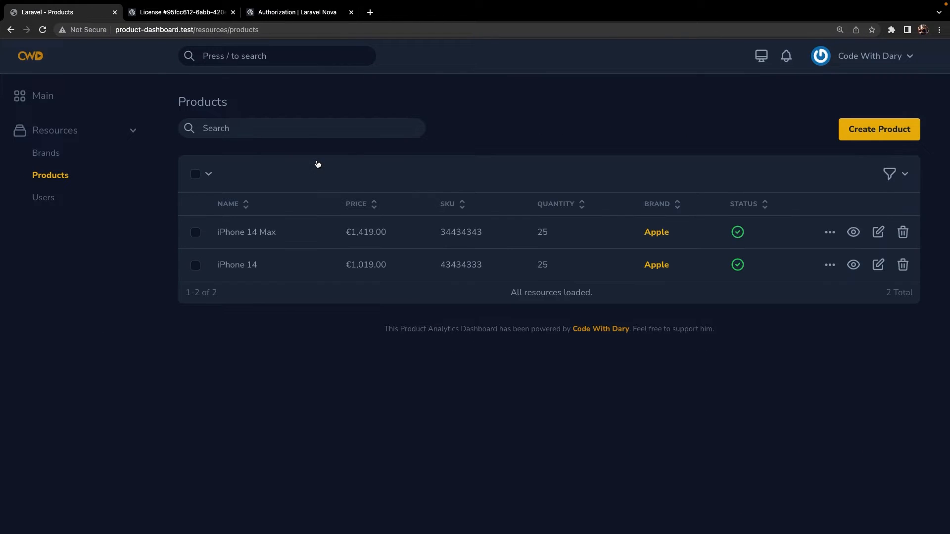
# Step: Type 'iphone' into Nova global search to test the debounce delay
pyautogui.write('iph')
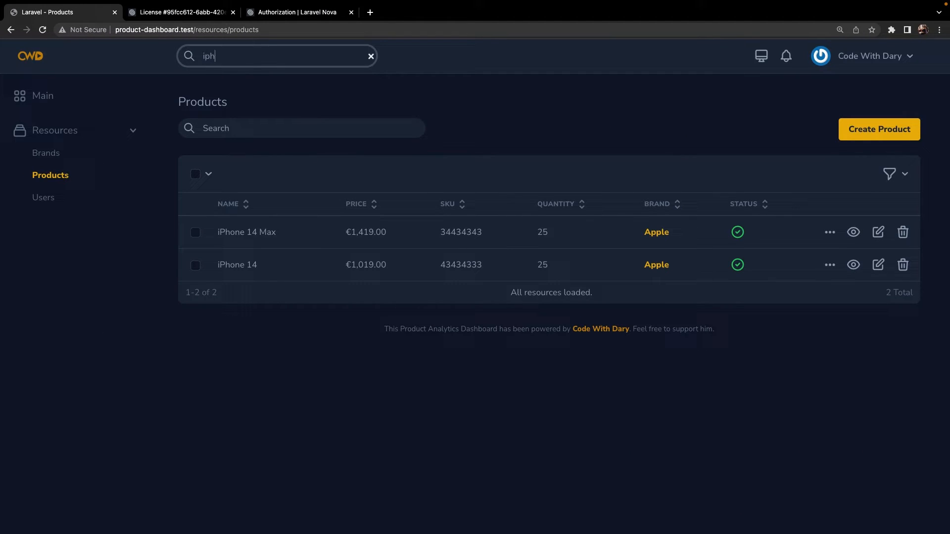
pyautogui.write('one')
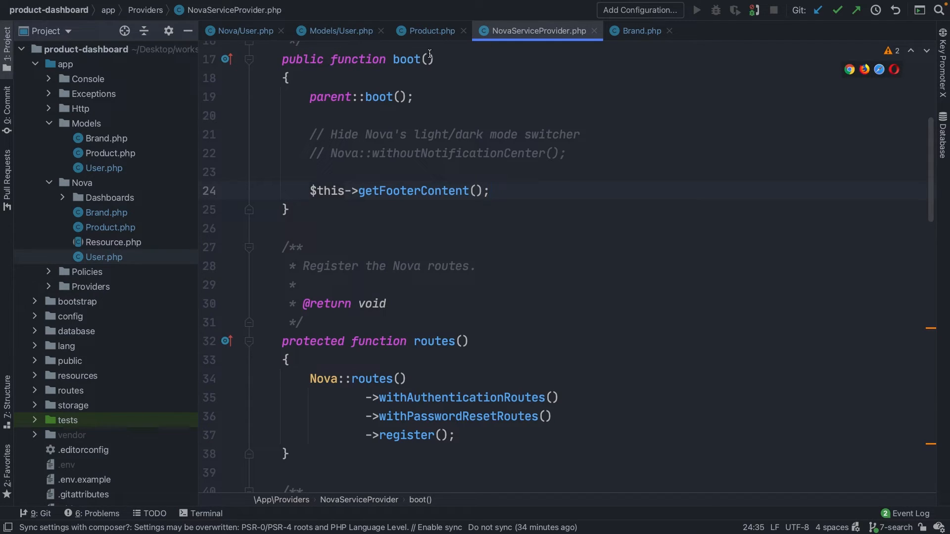
# Step: Add public static $globallySearchable = false; to the Nova User resource
pyautogui.click(242, 31)
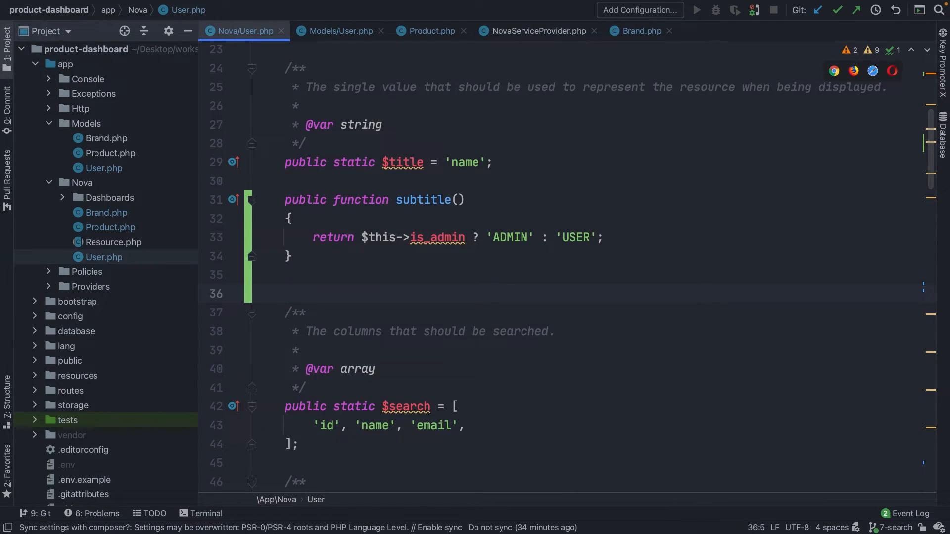
pyautogui.write('public static $globallySearchable =')
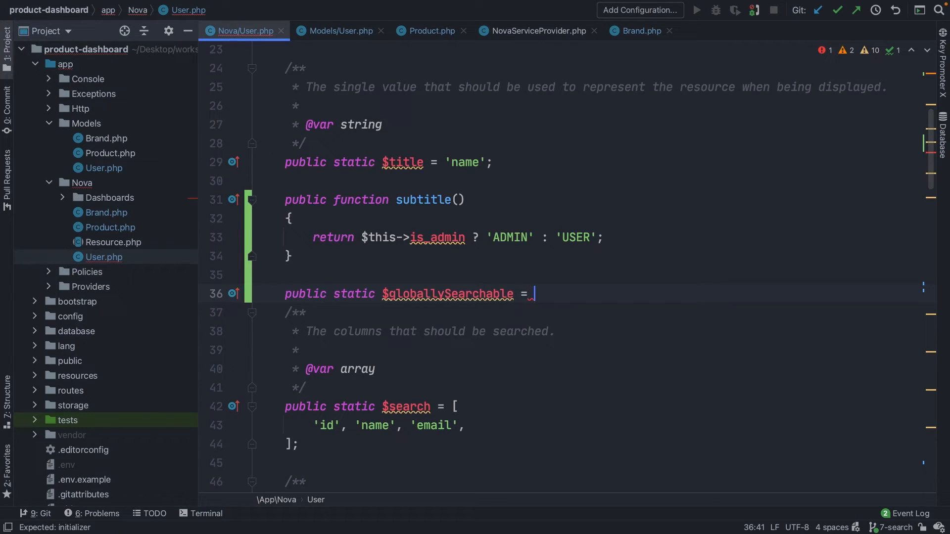
pyautogui.write('f')
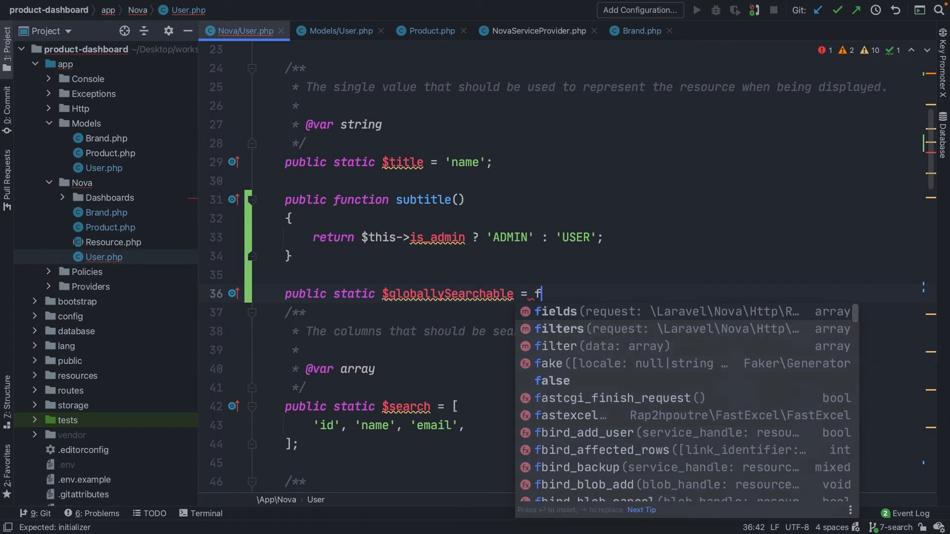
pyautogui.write('alse;')
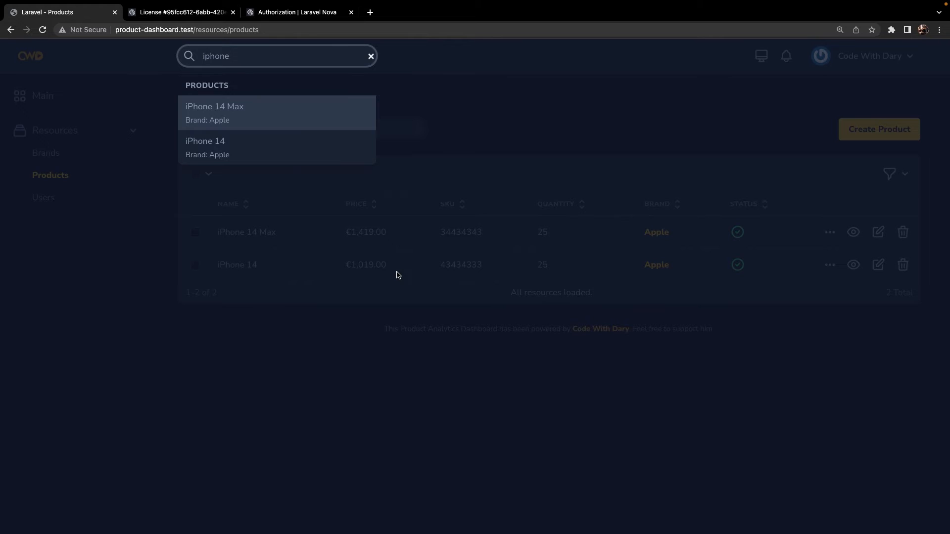
# Step: Search Nova globally for 'code with dary', which now shows no results
pyautogui.click(371, 56)
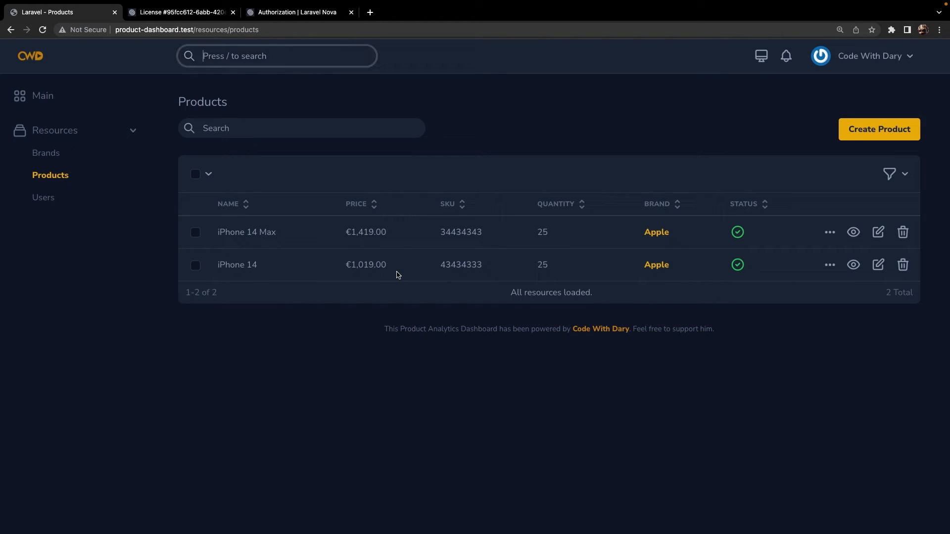
pyautogui.write('code with')
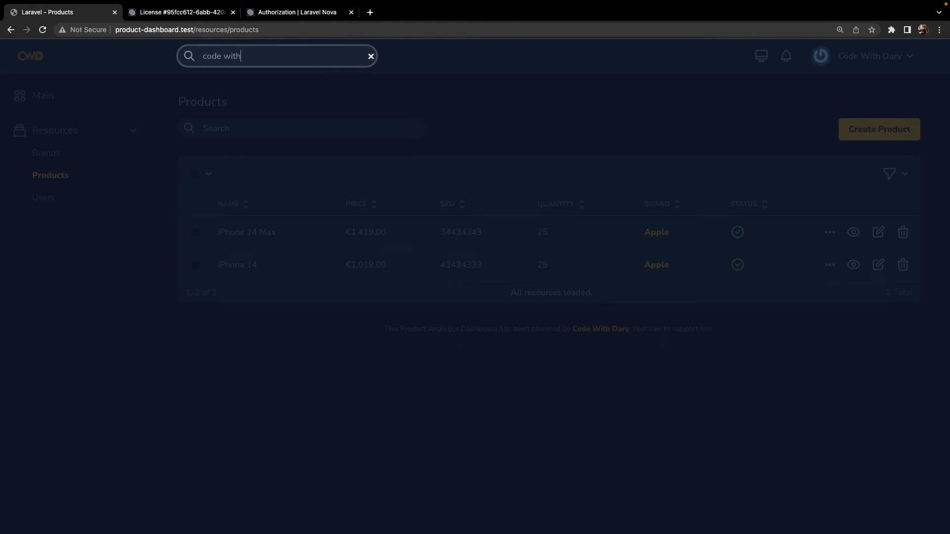
pyautogui.write('dary')
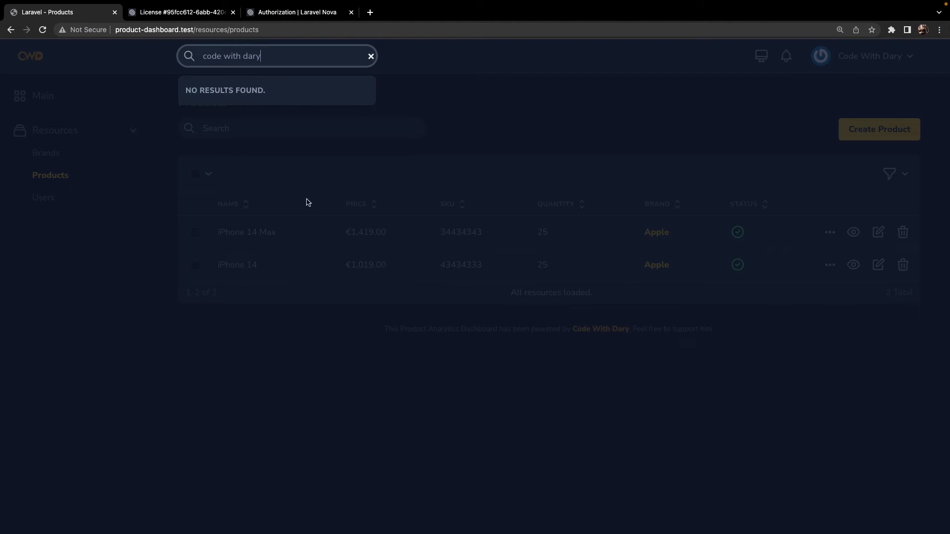
pyautogui.moveTo(263, 107)
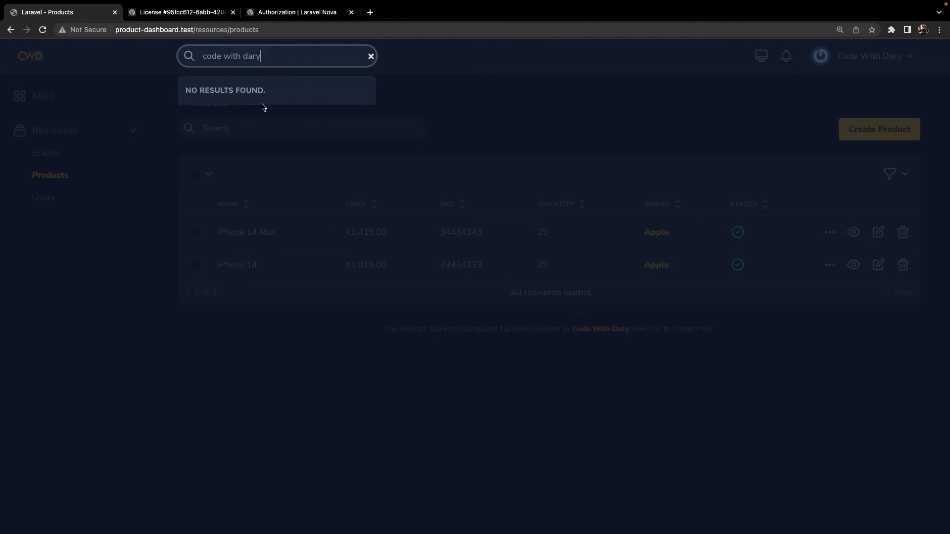
pyautogui.moveTo(324, 89)
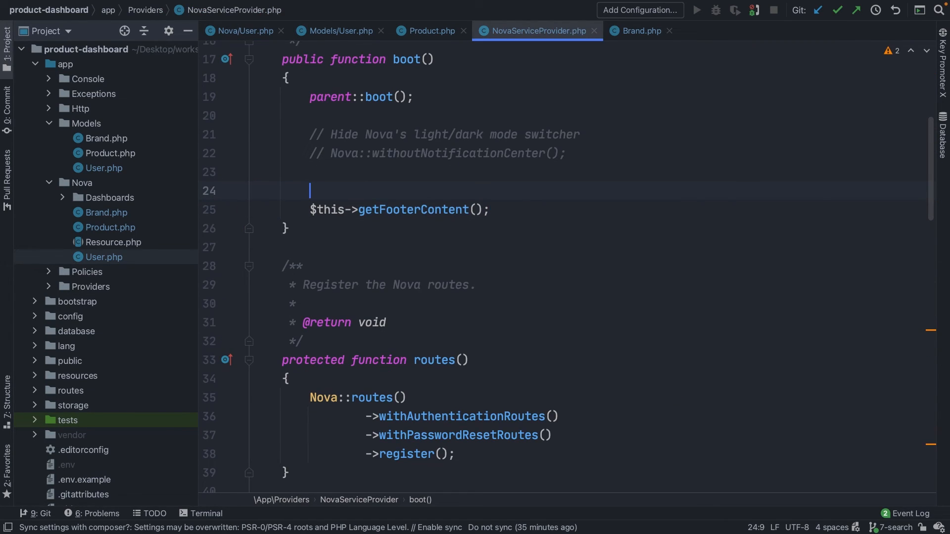
# Step: Add Nova::withoutGlobalSearch() to NovaServiceProvider's boot() method
pyautogui.write('N')
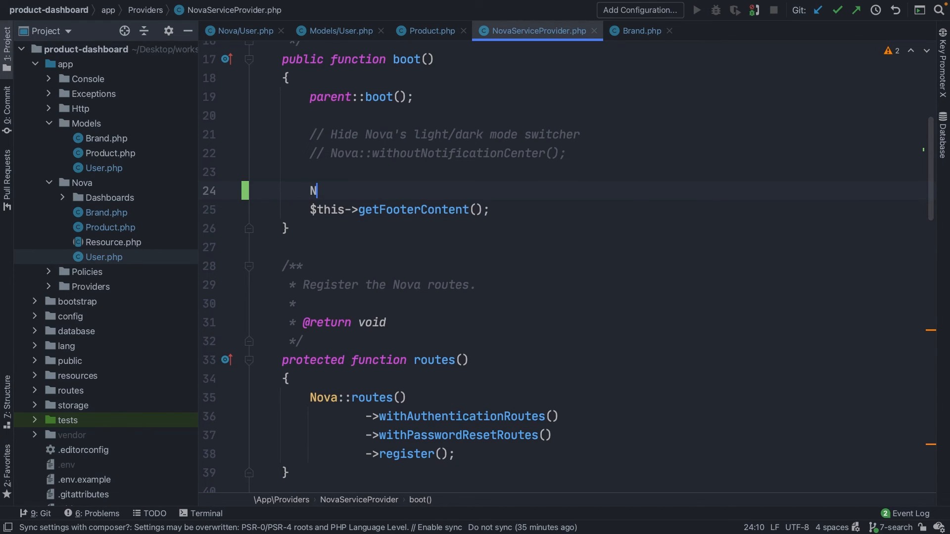
pyautogui.write('ova::')
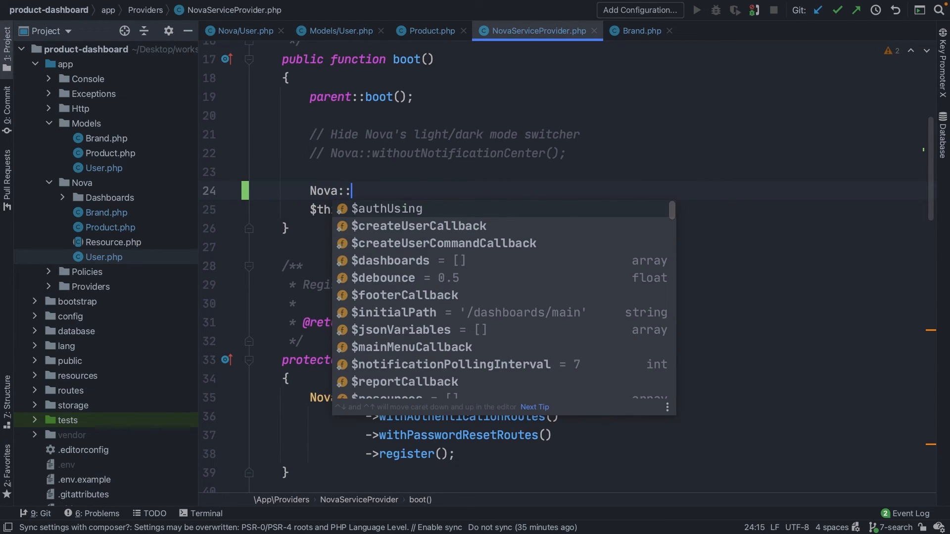
pyautogui.write('withoutGlobal')
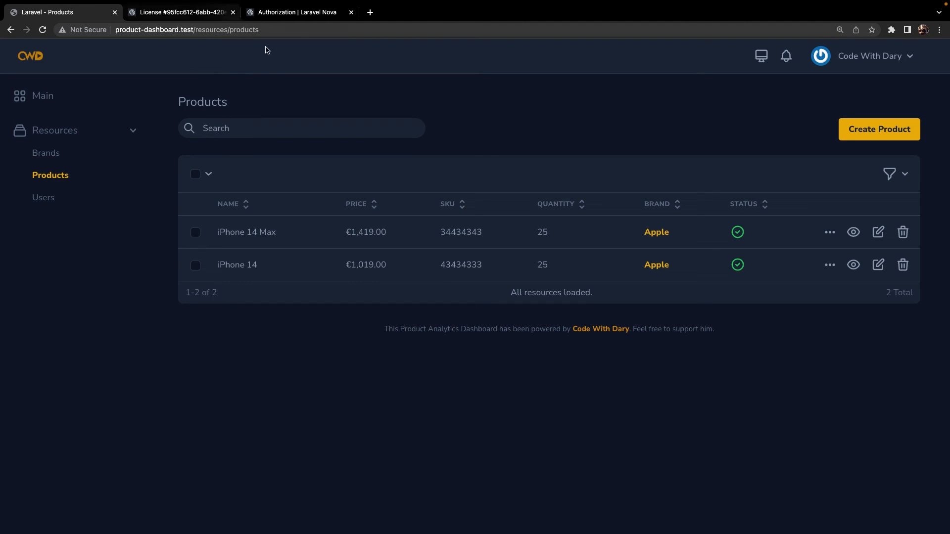
pyautogui.moveTo(187, 79)
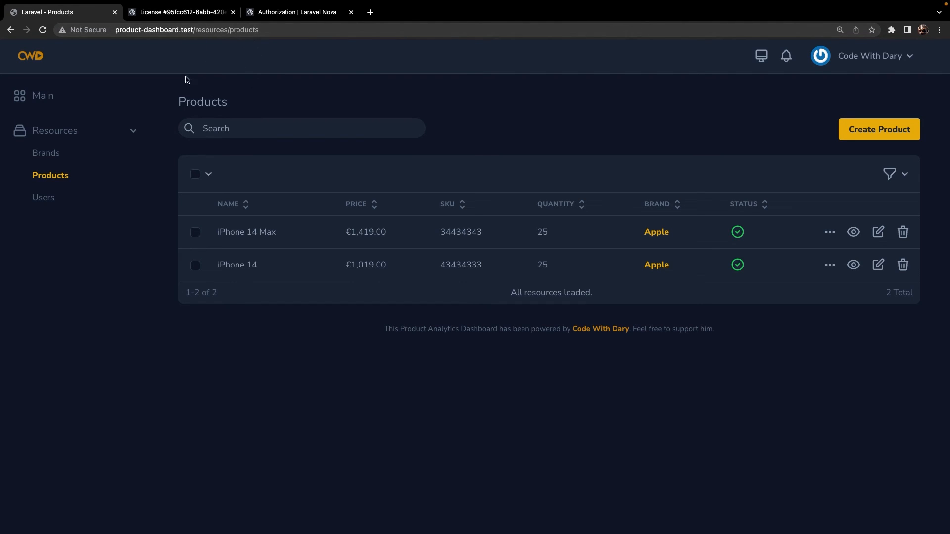
pyautogui.moveTo(306, 128)
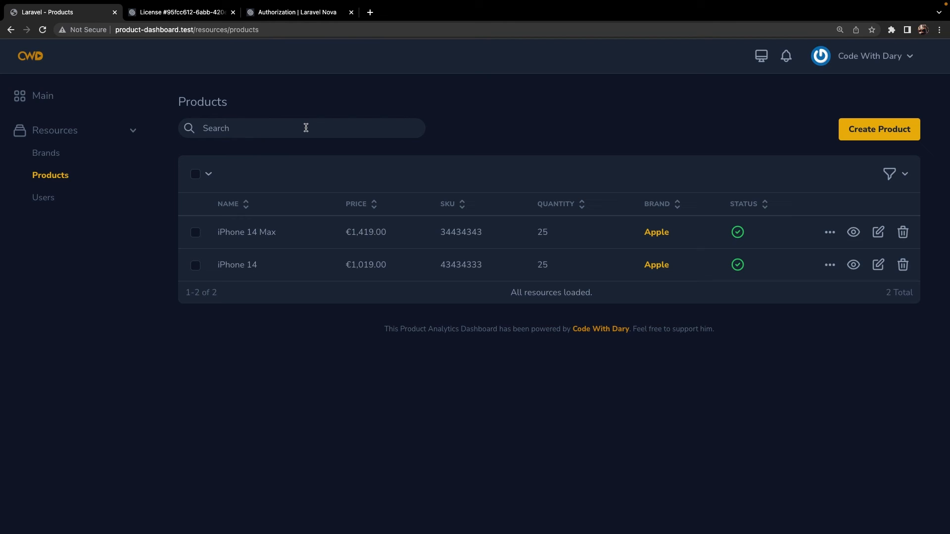